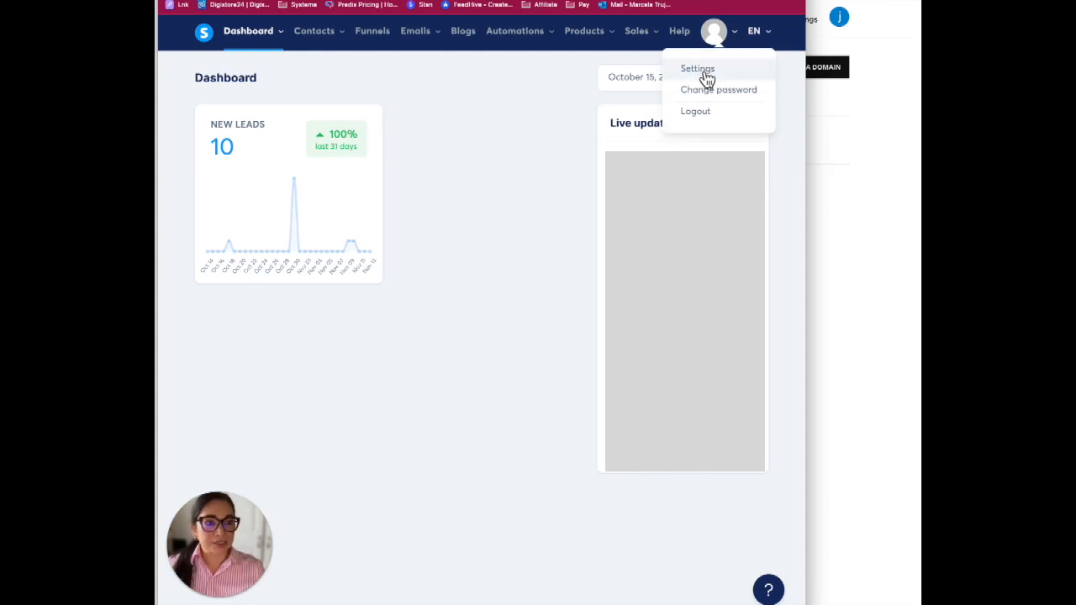
- Reach the Custom domains page in account settings, listing one ready domain
click(697, 68)
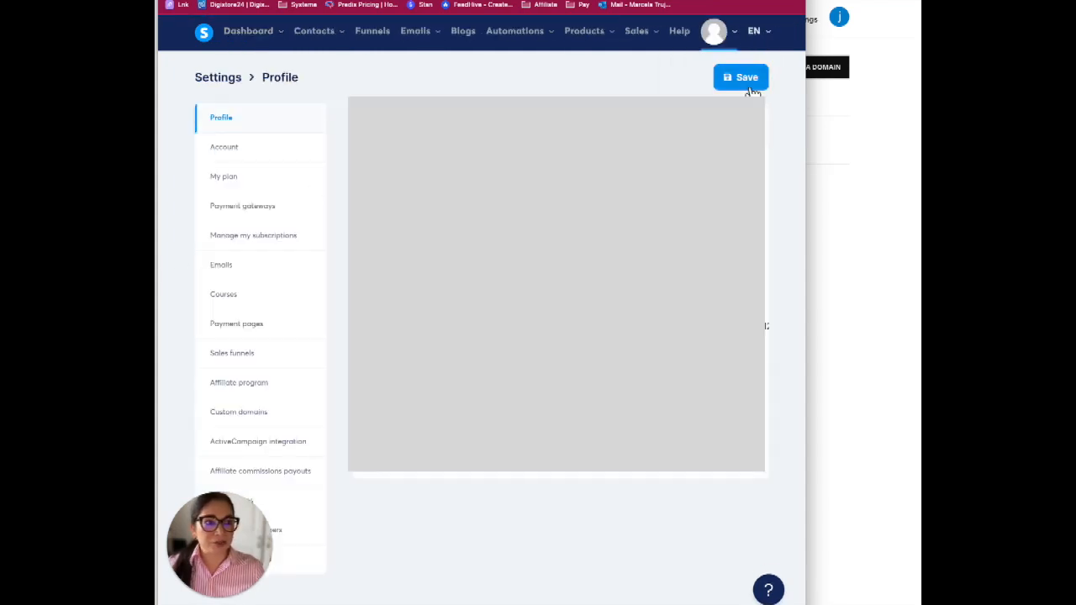
mouse_move(263, 240)
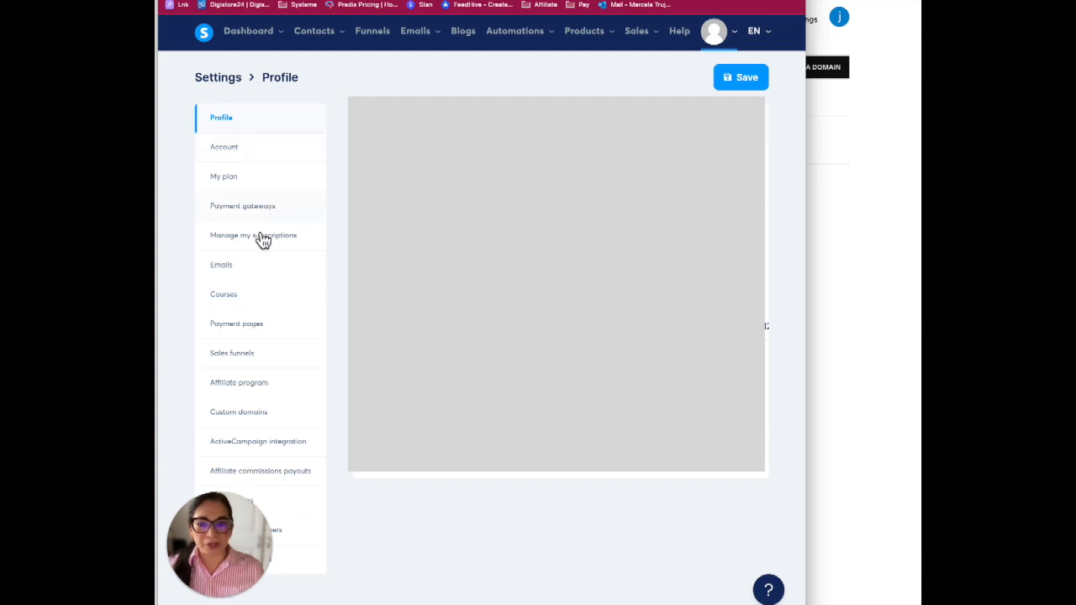
click(238, 412)
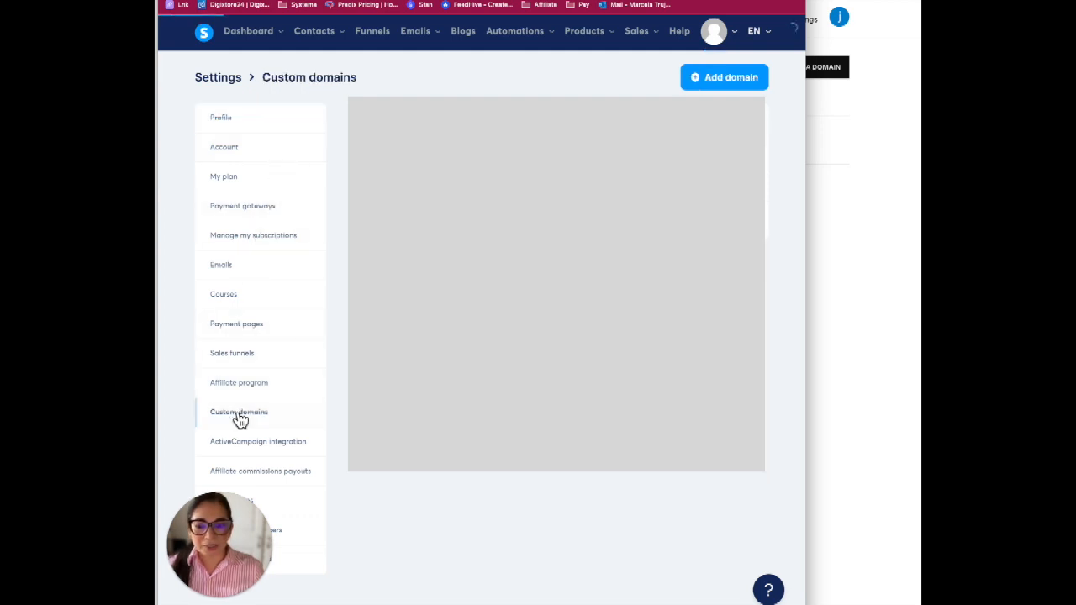
click(239, 412)
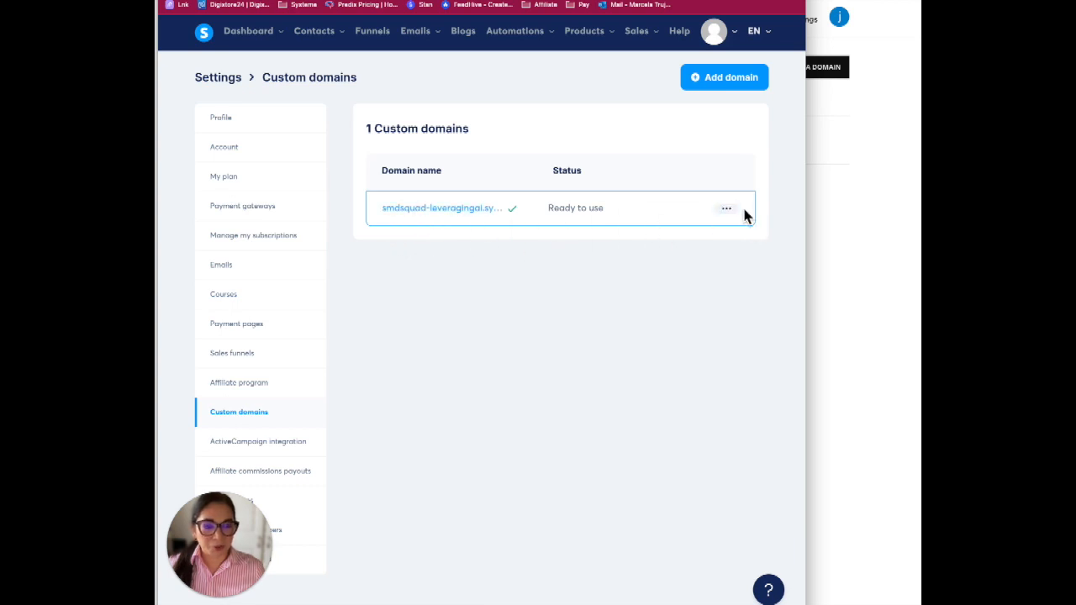
mouse_move(741, 87)
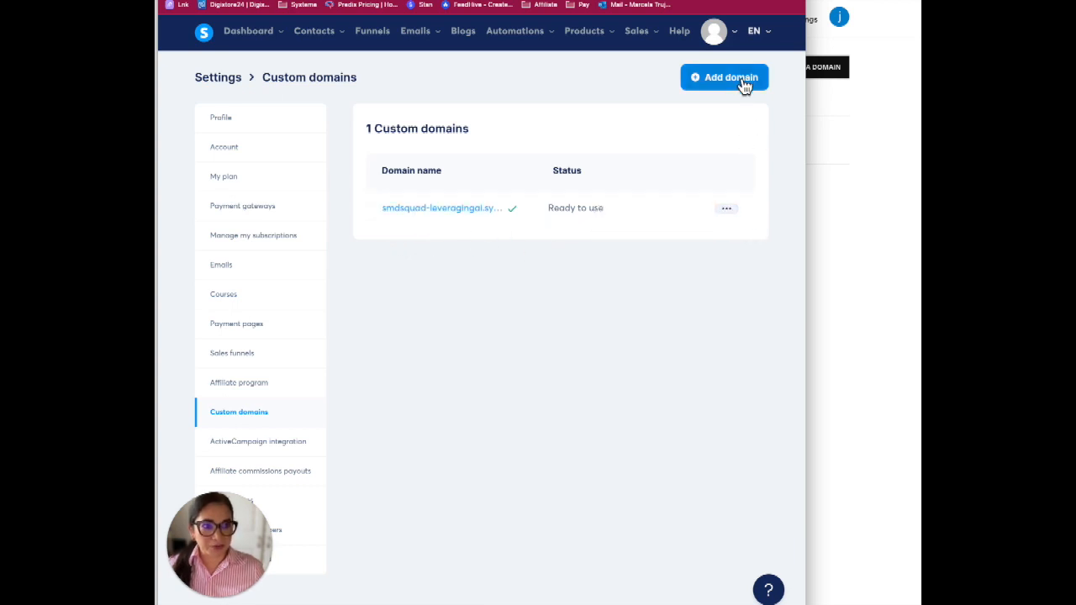
click(724, 77)
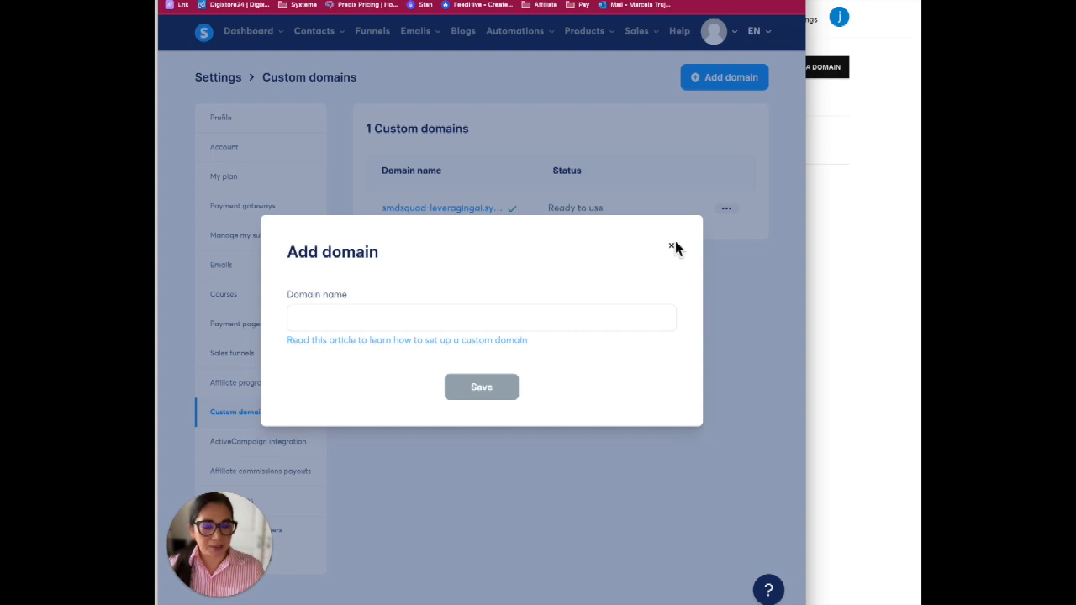
click(671, 244)
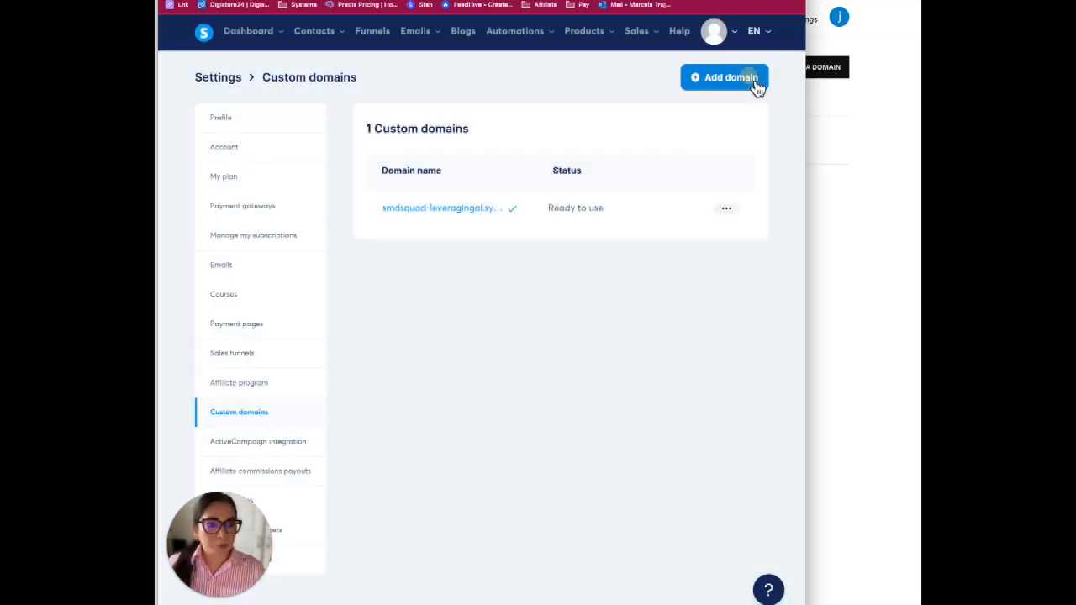
click(725, 76)
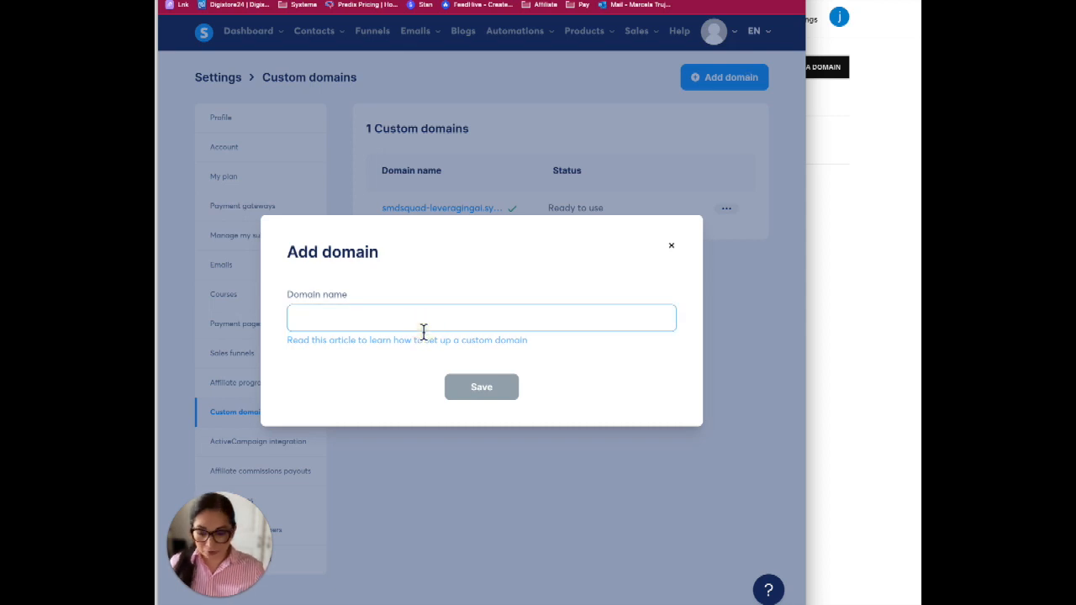
text(w)
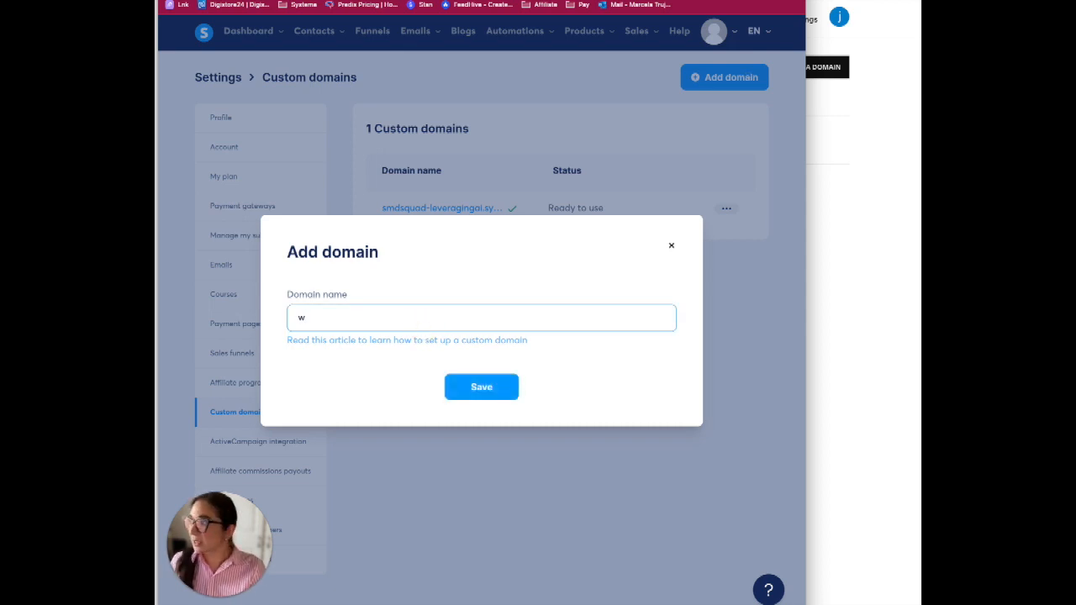
text(ww.sm)
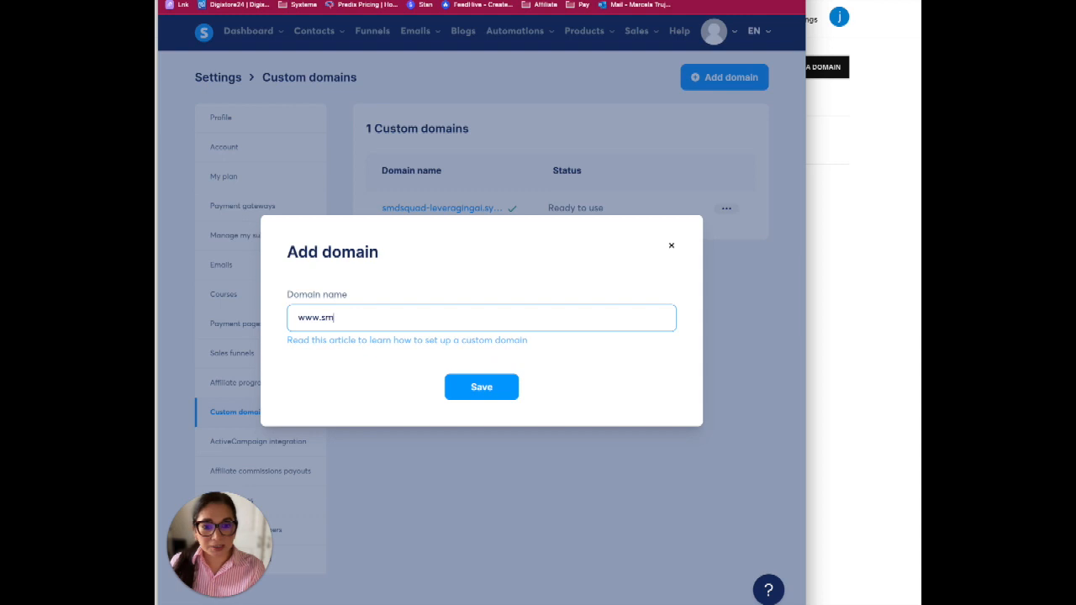
text(dsquad.com)
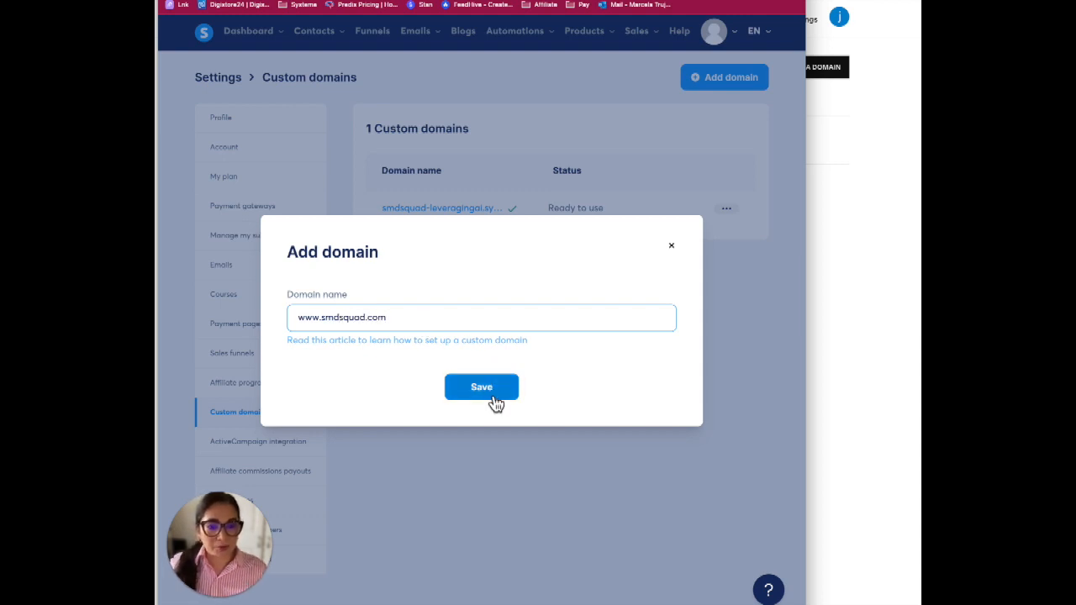
click(481, 387)
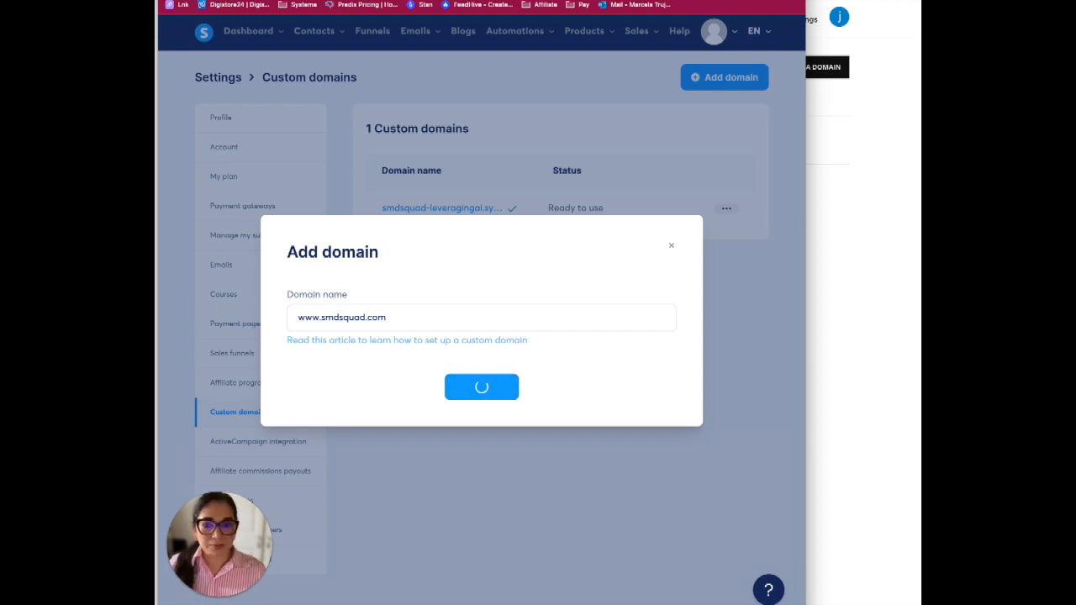
click(481, 386)
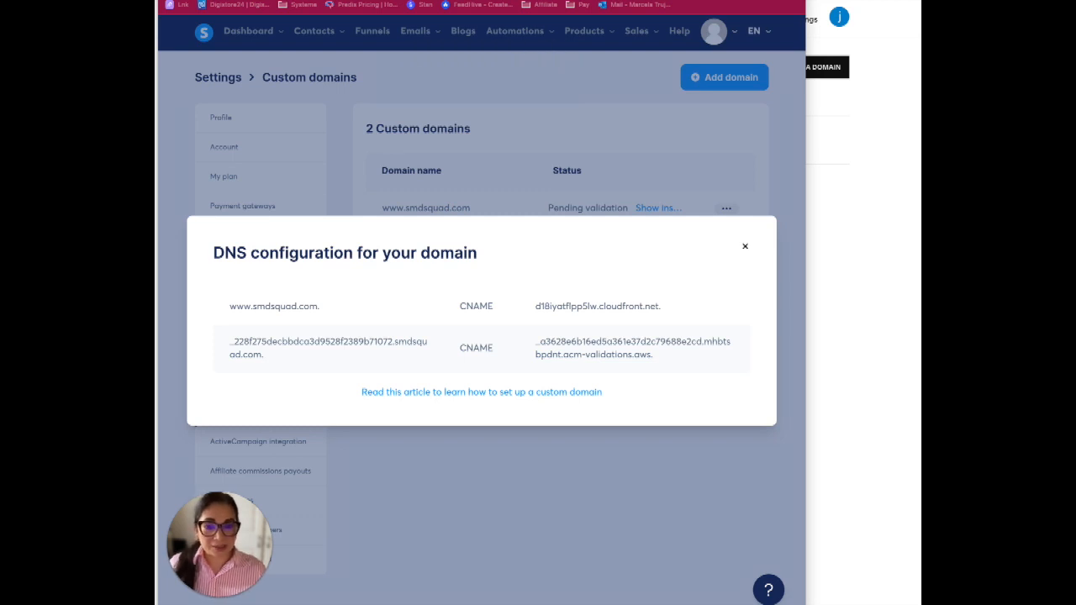
mouse_move(280, 326)
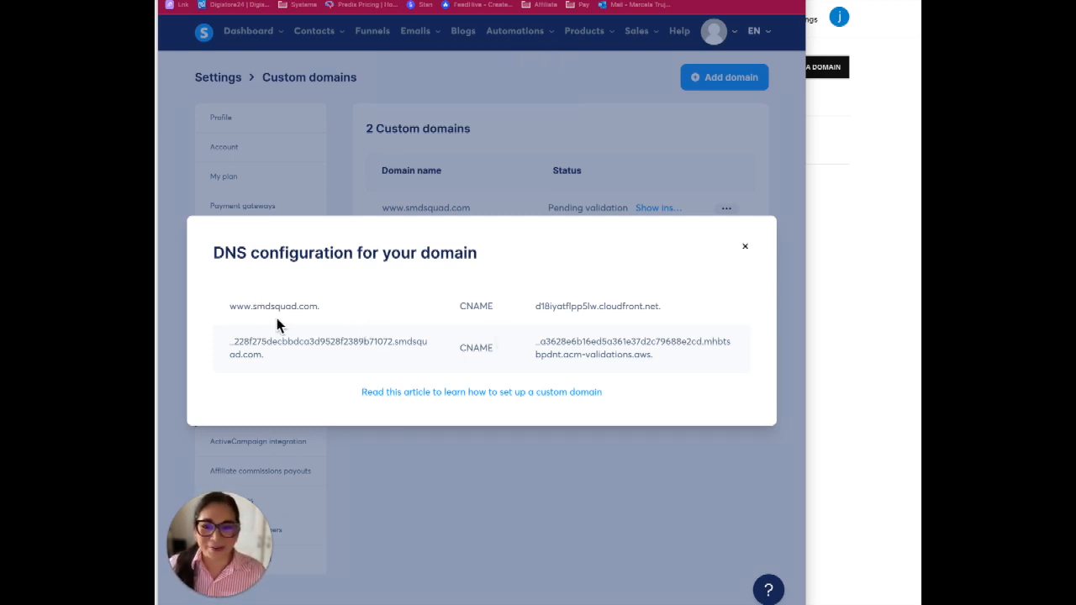
mouse_move(288, 344)
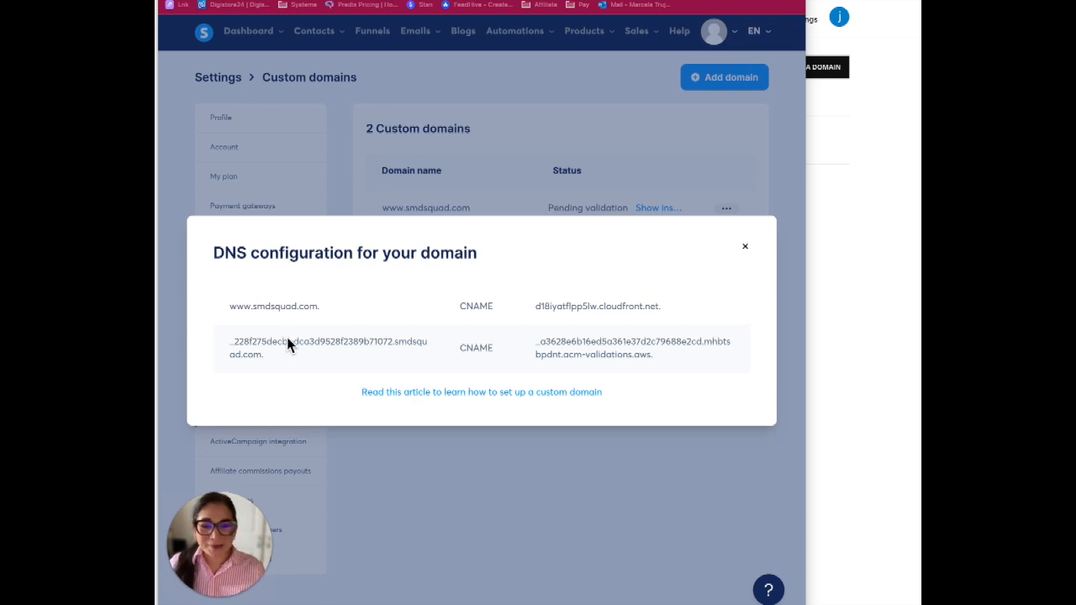
mouse_move(519, 338)
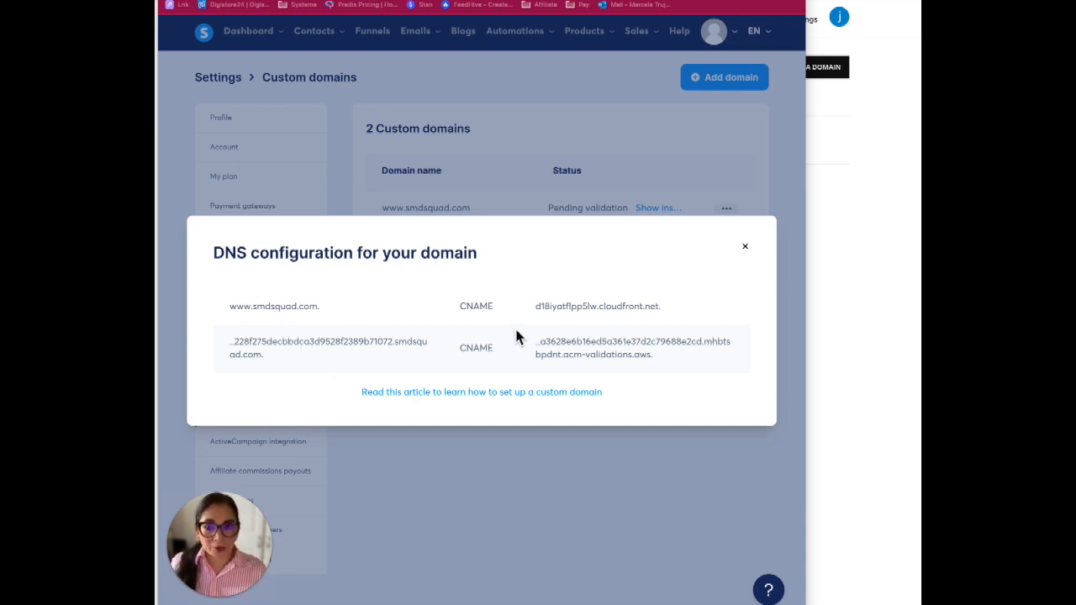
mouse_move(400, 378)
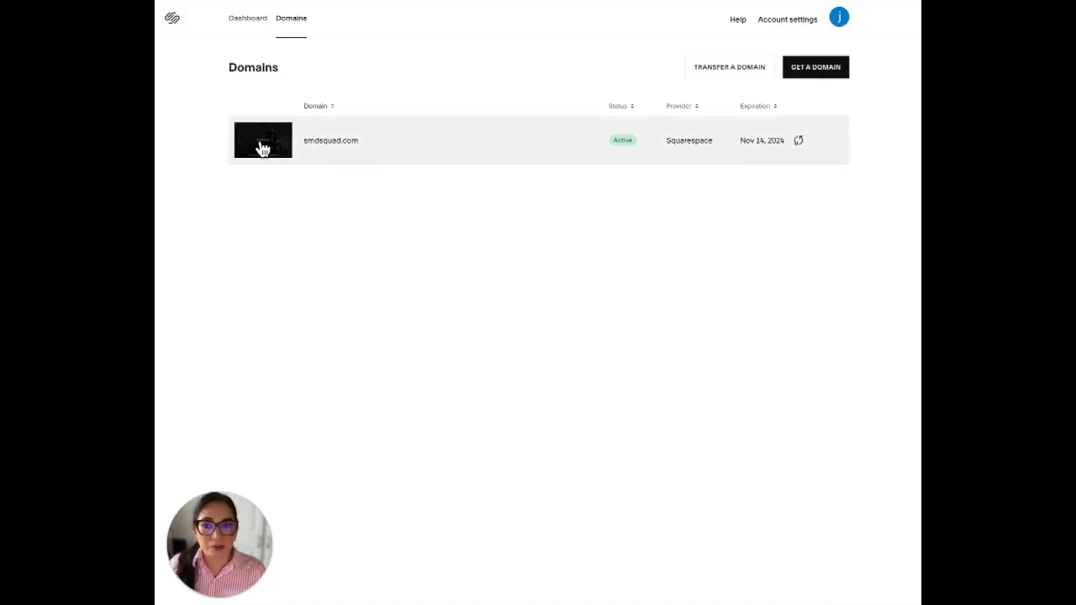
mouse_move(252, 32)
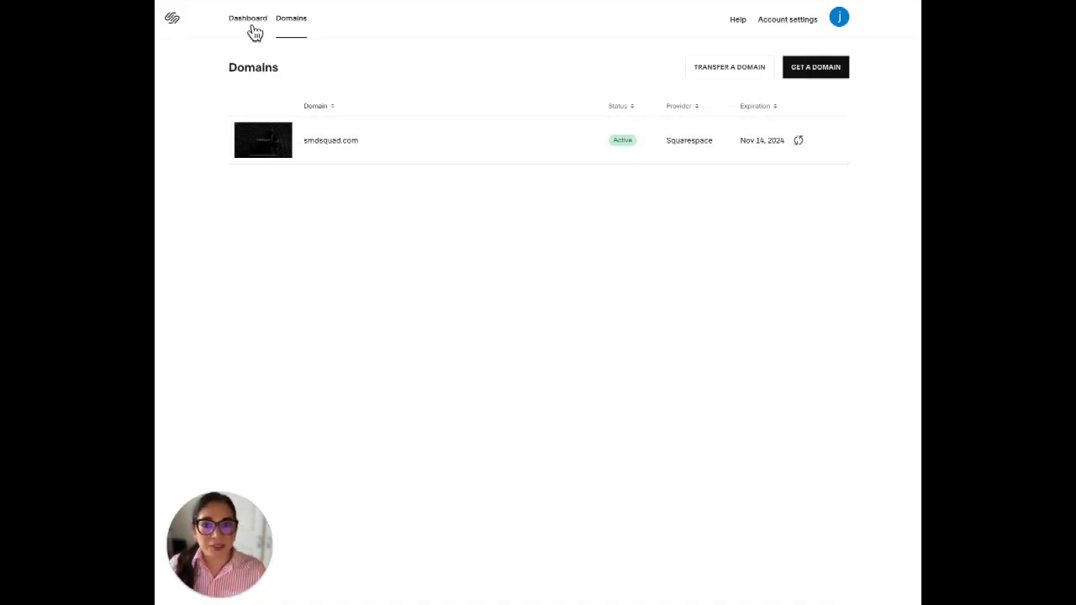
- Reach the smdsquad.com domain overview from the Squarespace domains dashboard
click(246, 18)
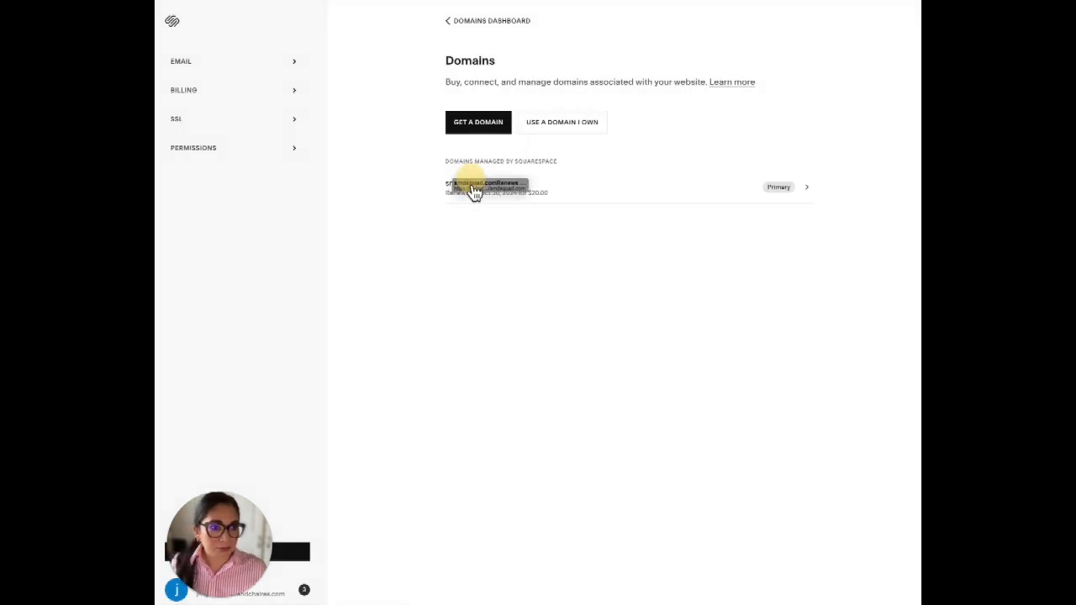
click(475, 187)
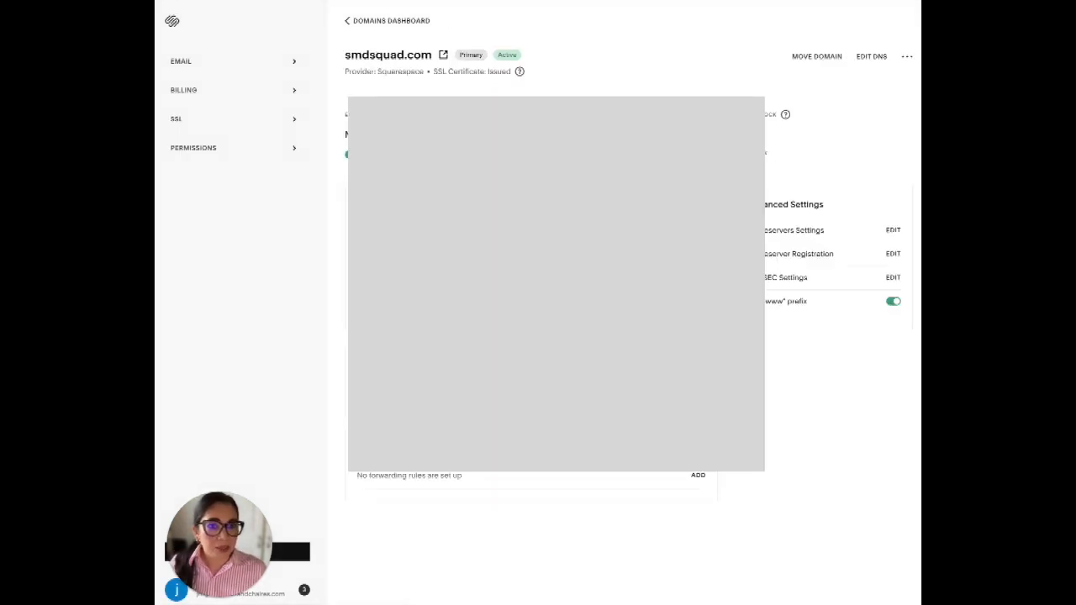
mouse_move(874, 57)
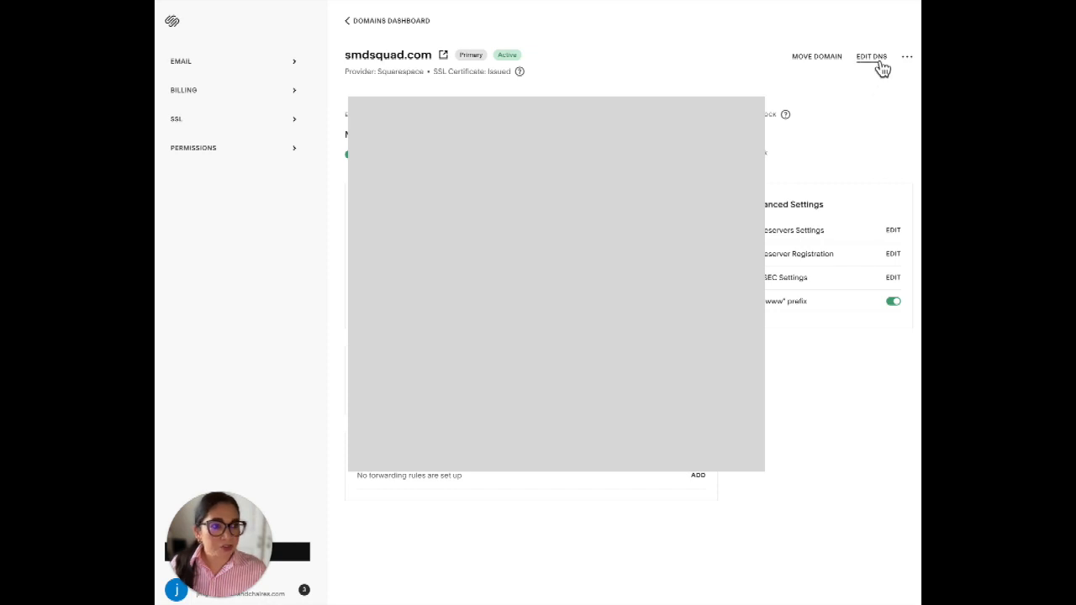
mouse_move(874, 71)
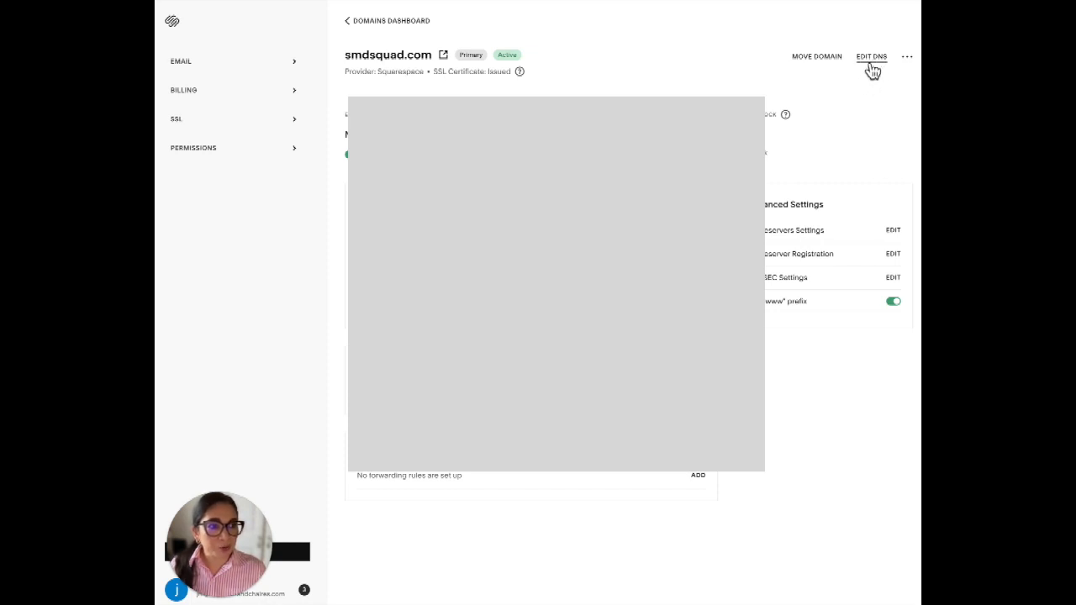
- Enter Edit DNS for smdsquad.com and start a blank custom record
click(873, 58)
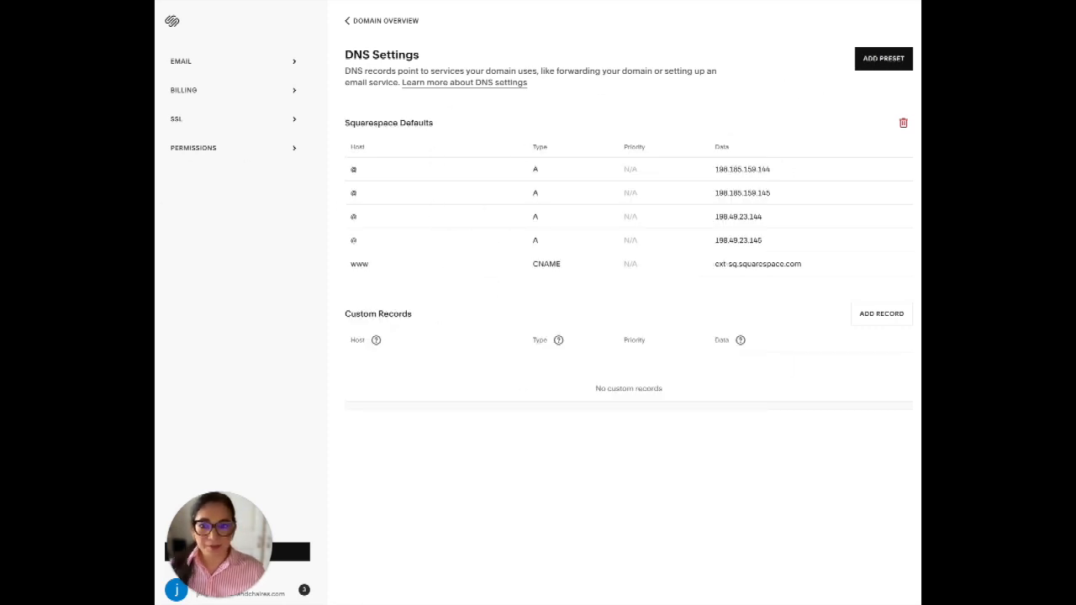
mouse_move(888, 322)
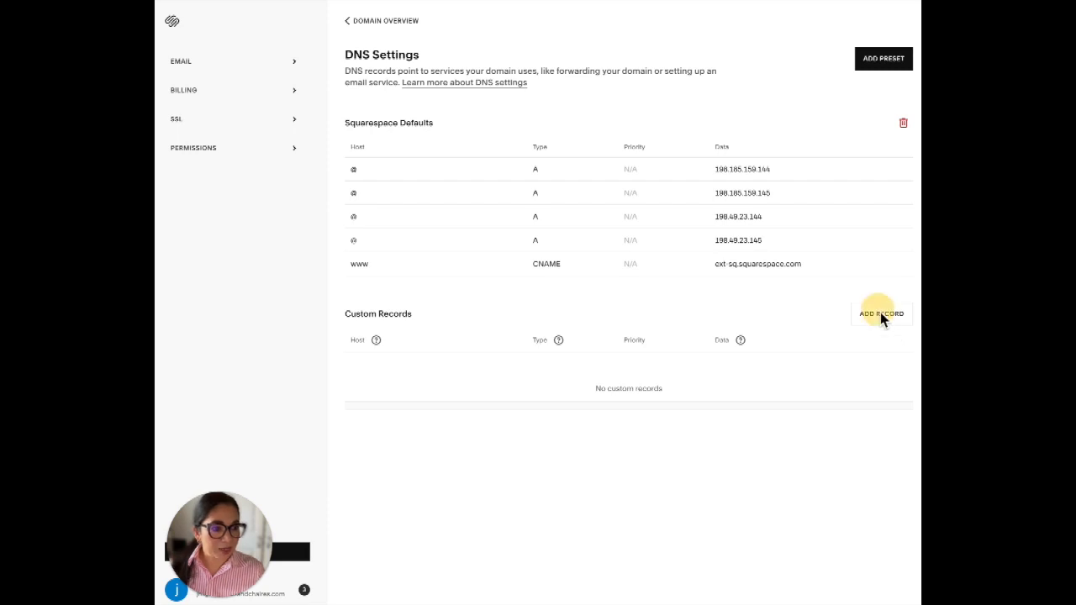
click(881, 313)
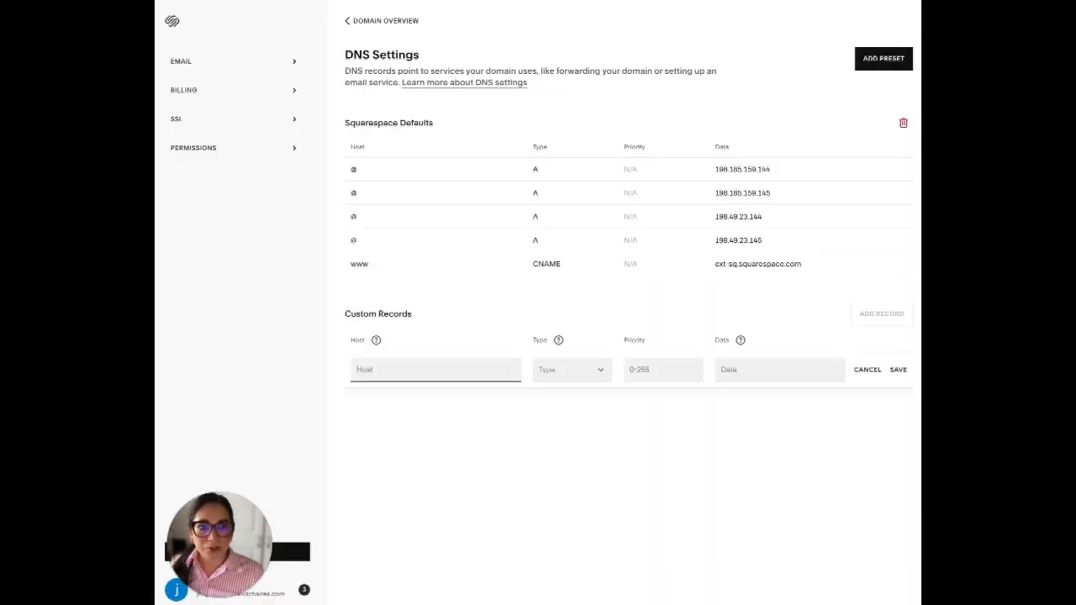
mouse_move(594, 387)
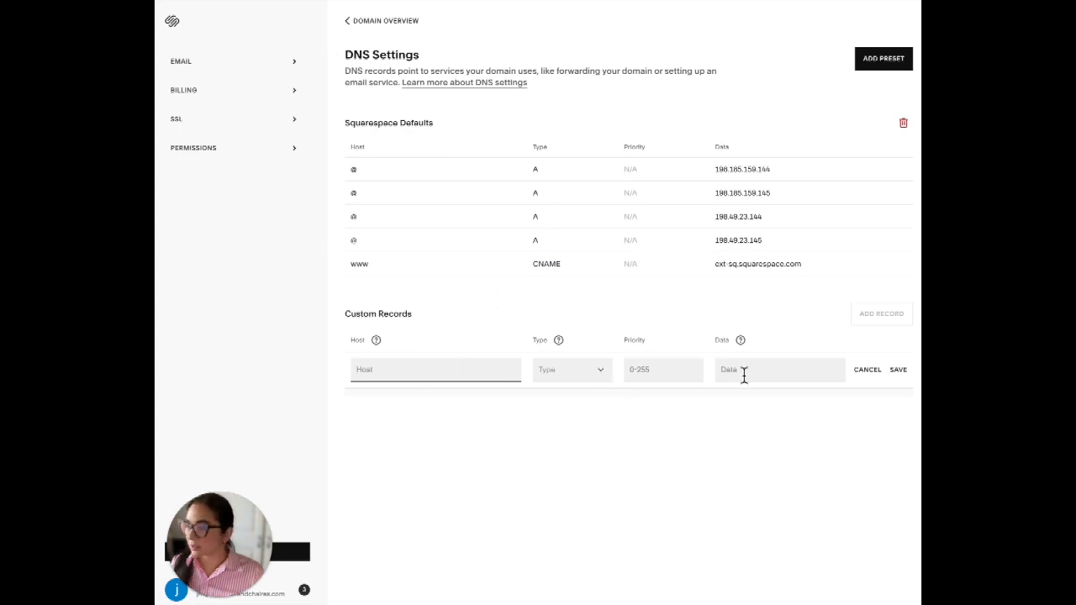
- Fill a CNAME record with the pasted cloudfront target as its data value
click(779, 370)
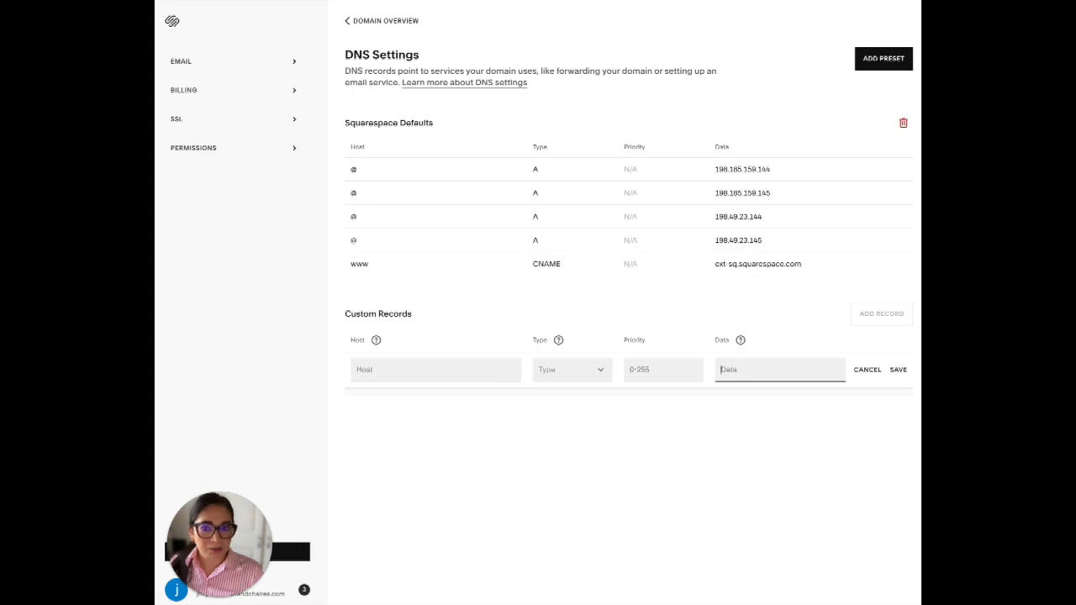
mouse_move(711, 398)
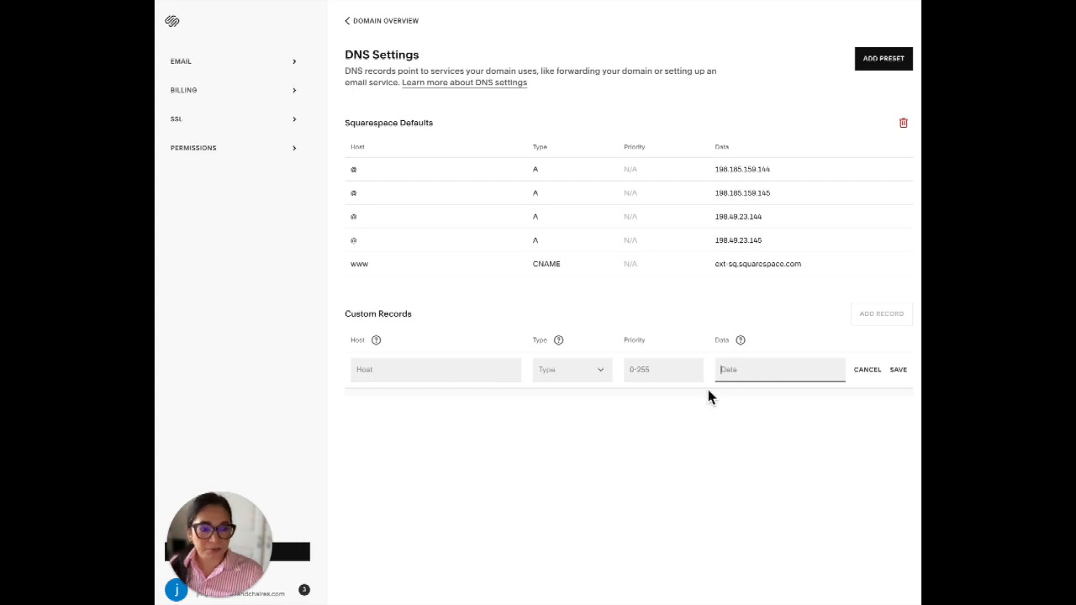
right_click(778, 370)
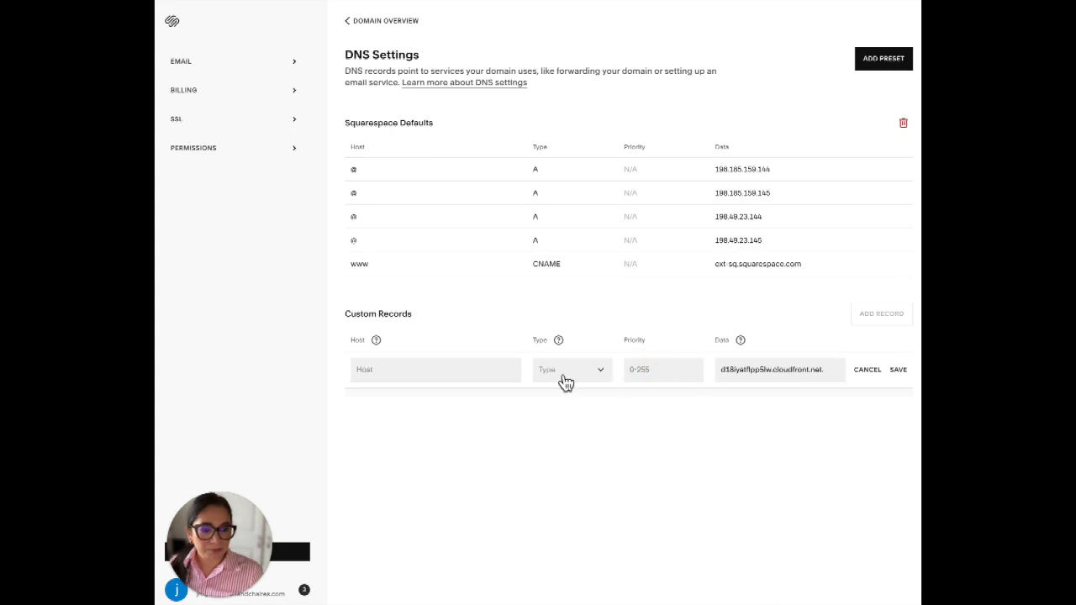
click(571, 370)
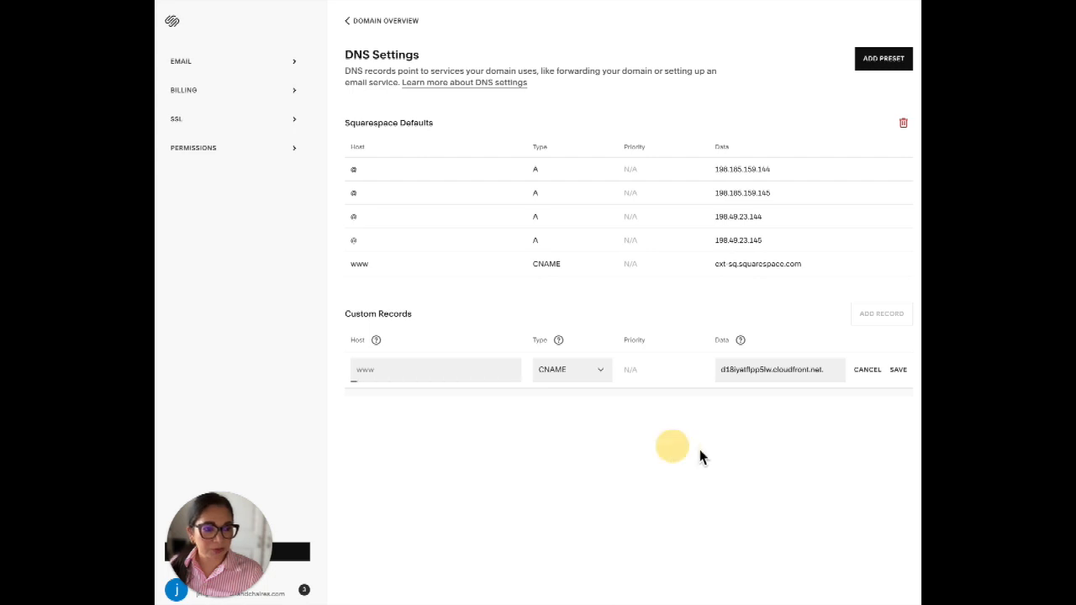
click(899, 370)
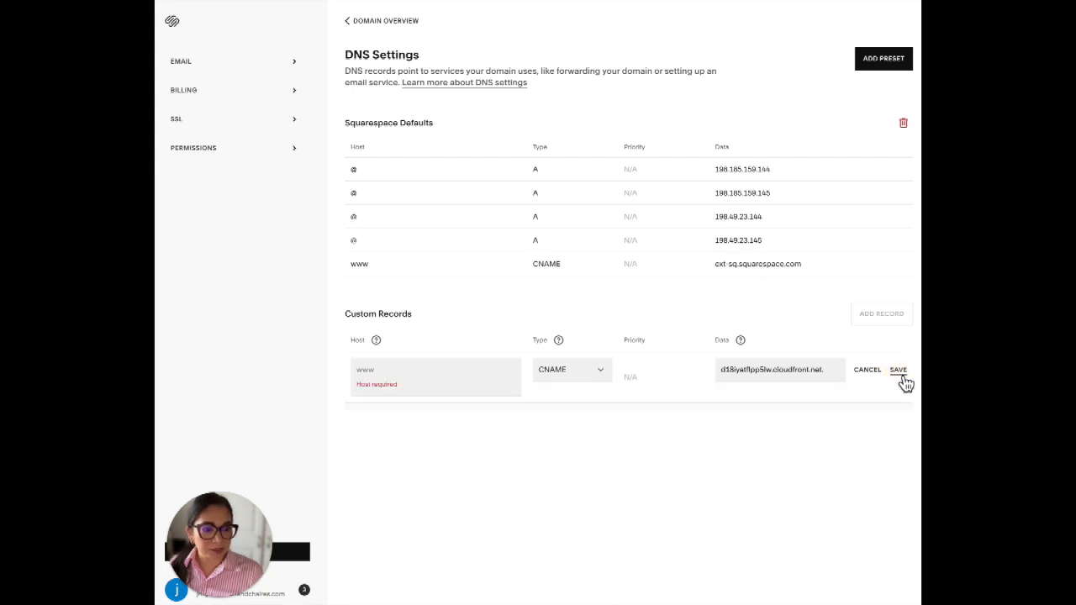
mouse_move(706, 410)
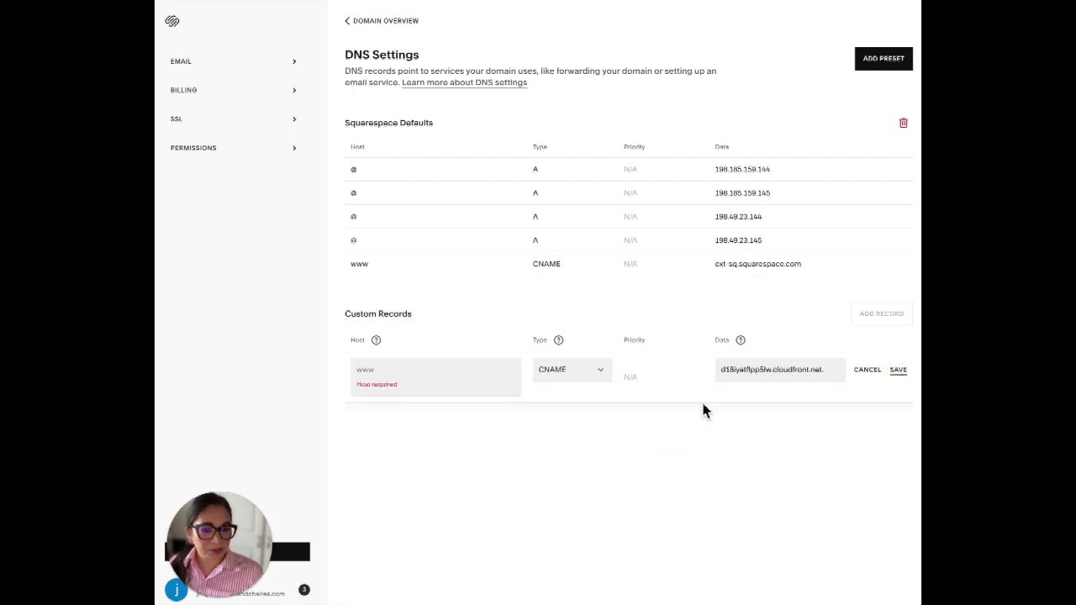
text(www.smdsquad.com.)
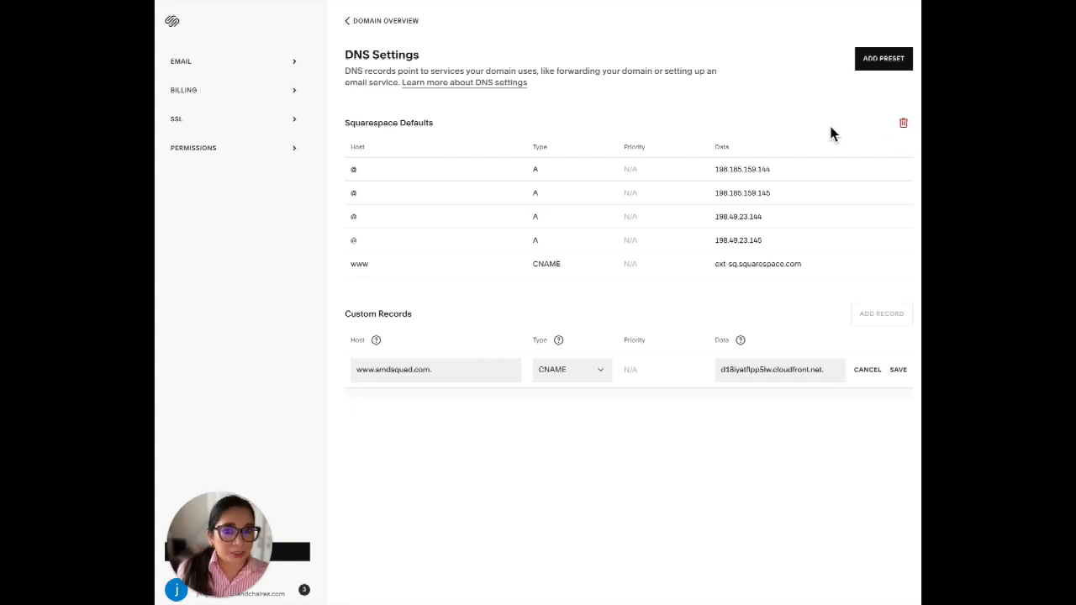
click(903, 122)
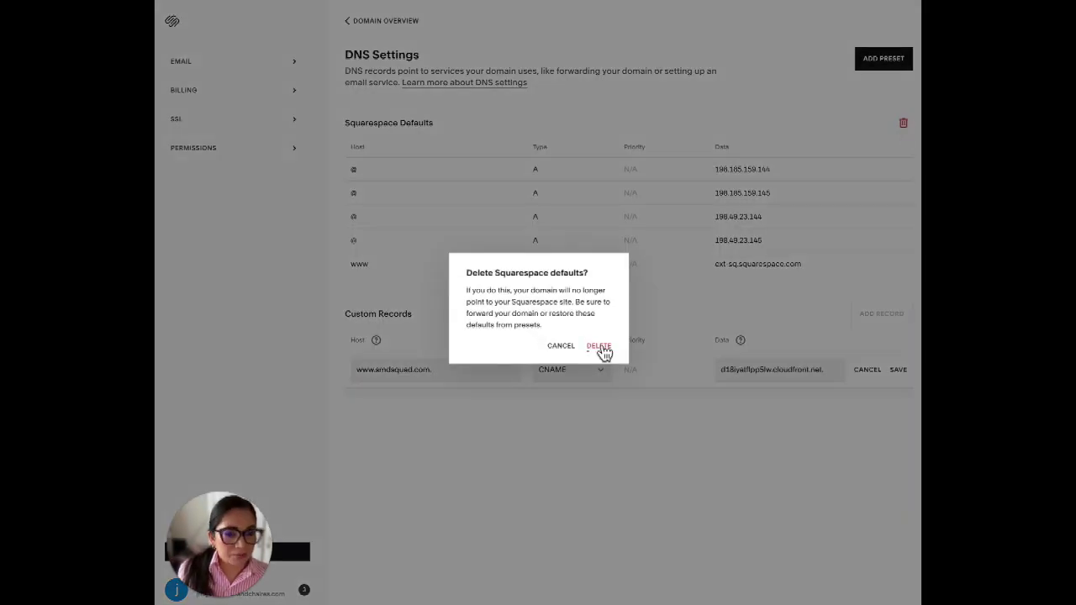
click(560, 346)
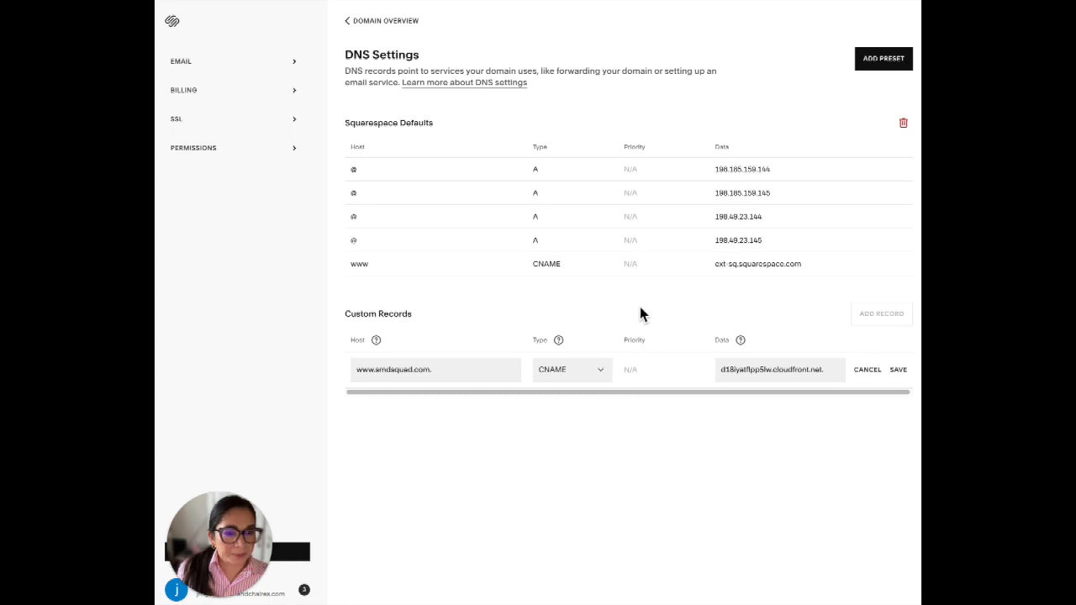
click(903, 123)
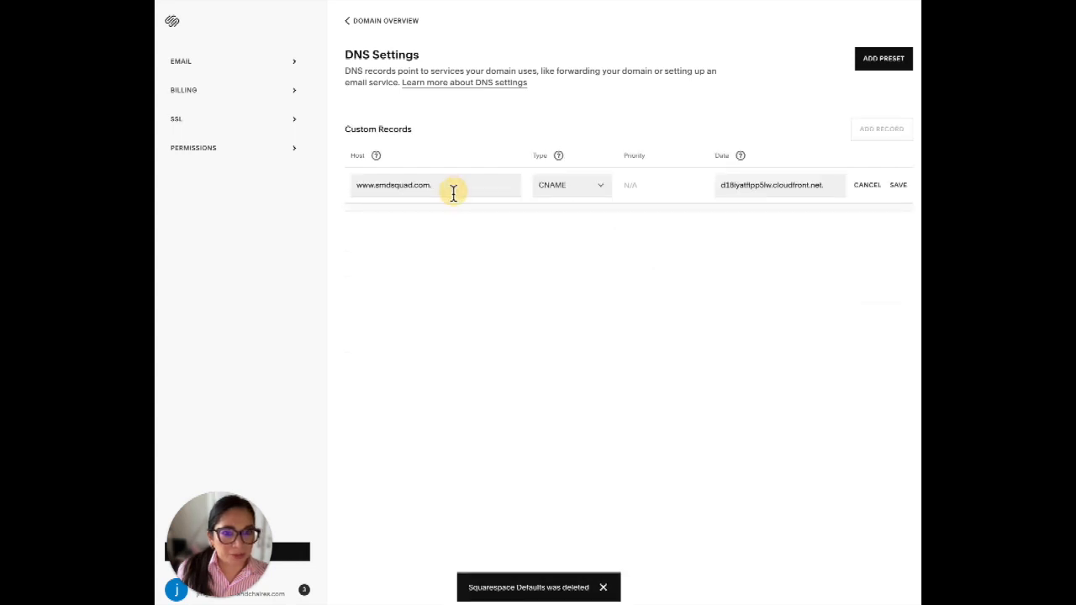
double_click(393, 185)
text(www)
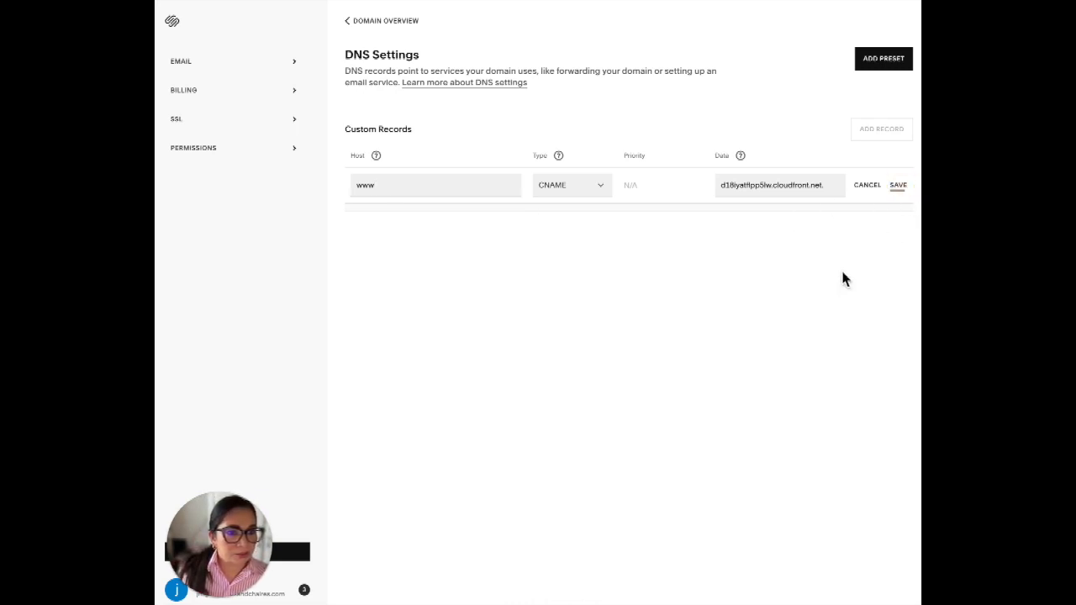
click(907, 185)
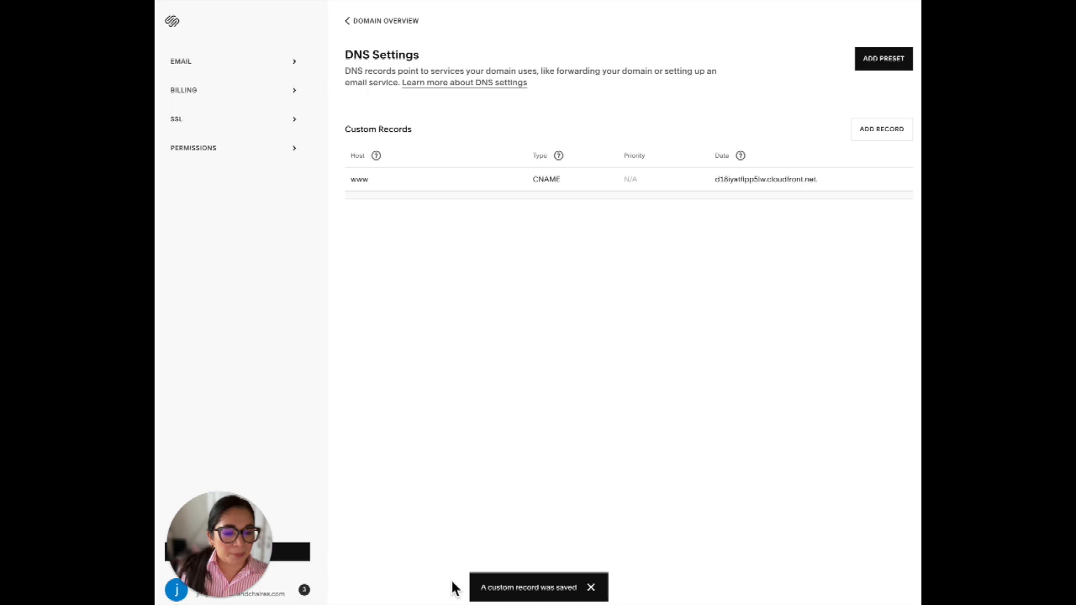
mouse_move(456, 52)
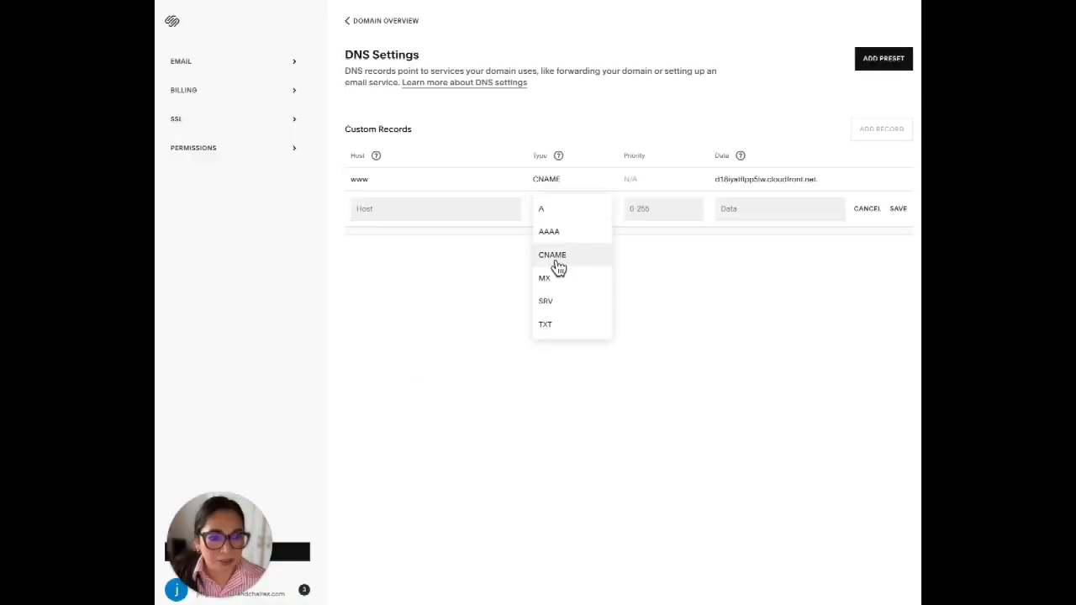
- Fill a second CNAME record: host _228f275decbbdca3d8528f2389b71072, data mhbtsbpdnt.acm-validations.aws
click(552, 254)
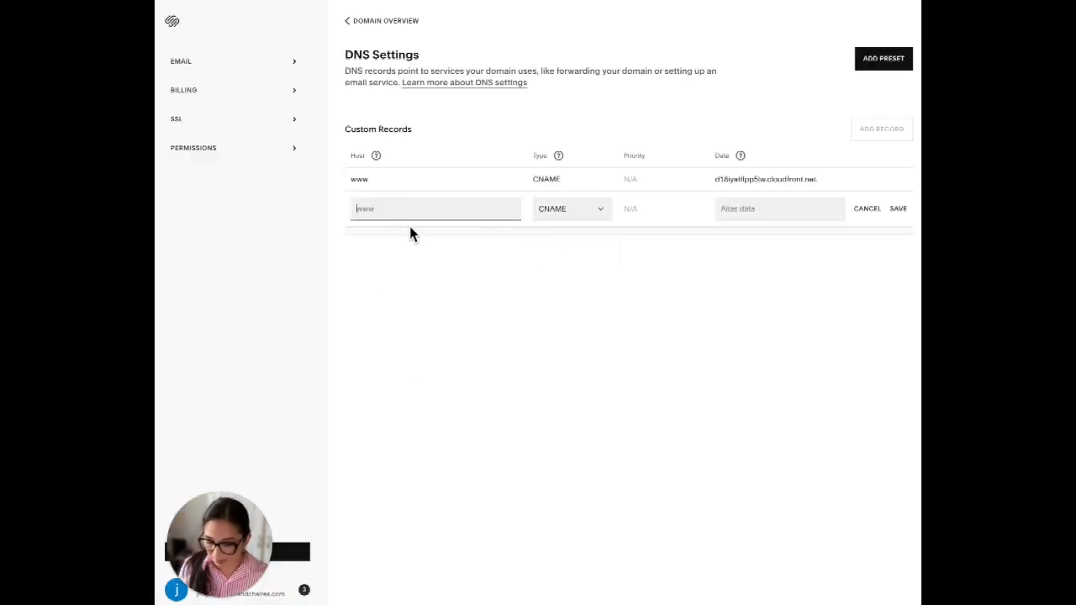
text(_228f275decbbdca3d8528f2389b71072)
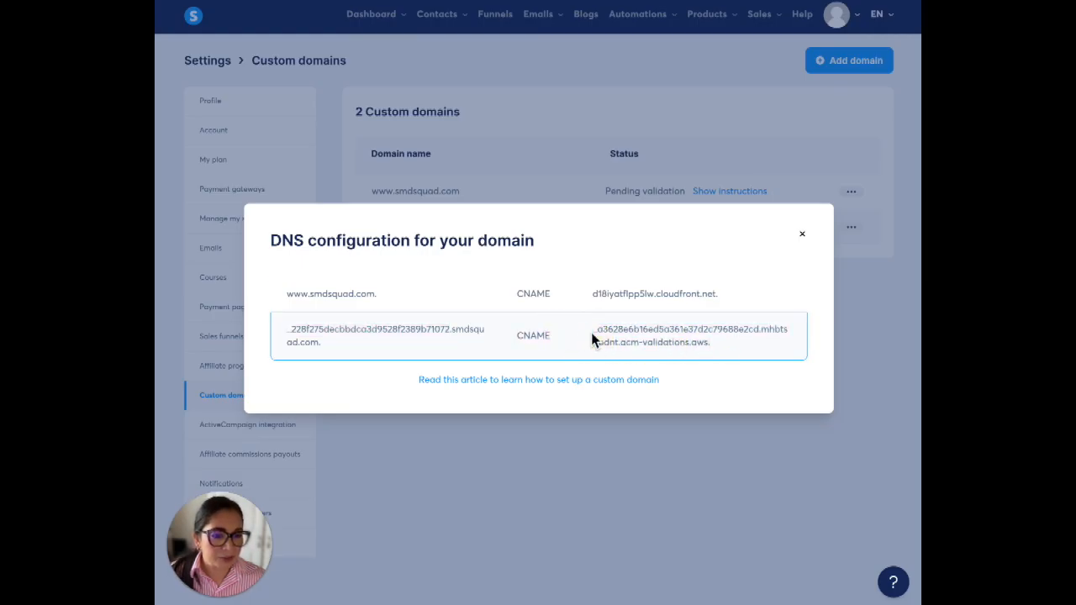
right_click(681, 335)
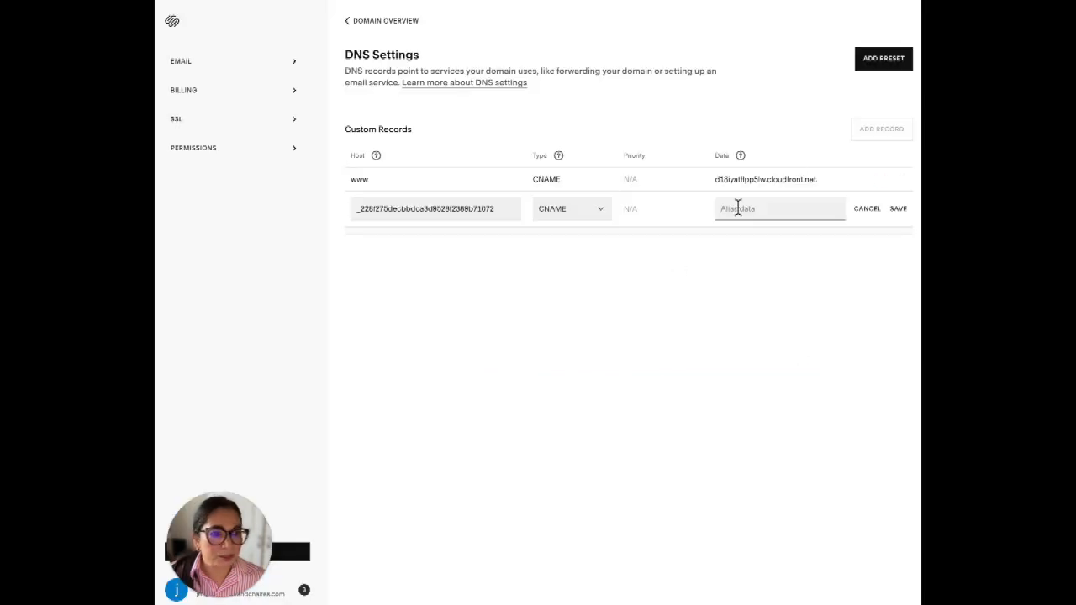
text(mhbtsbpdnt.acm-validations.aws.)
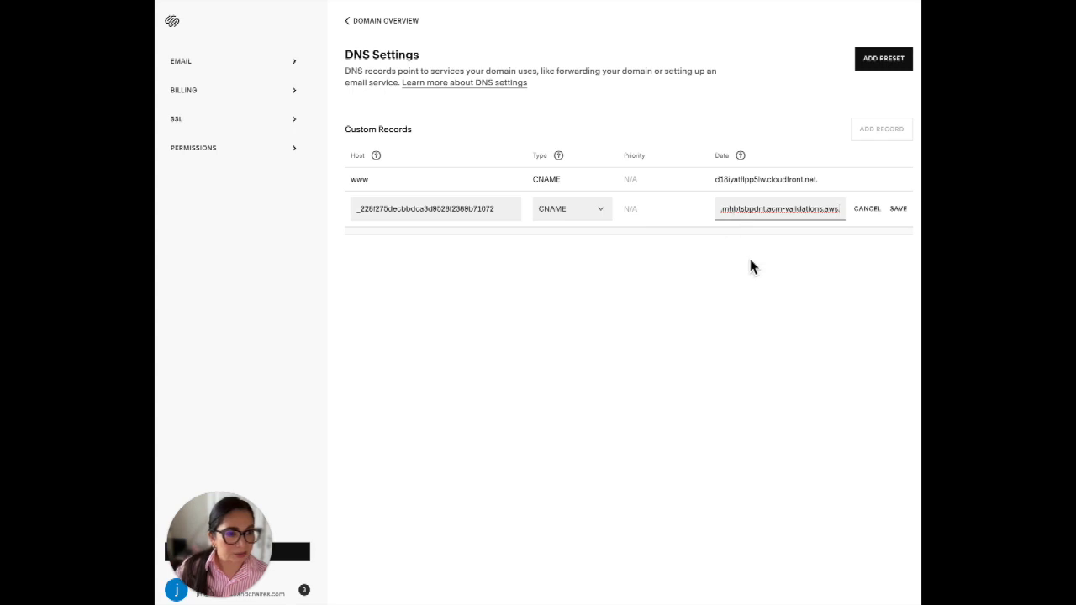
click(899, 208)
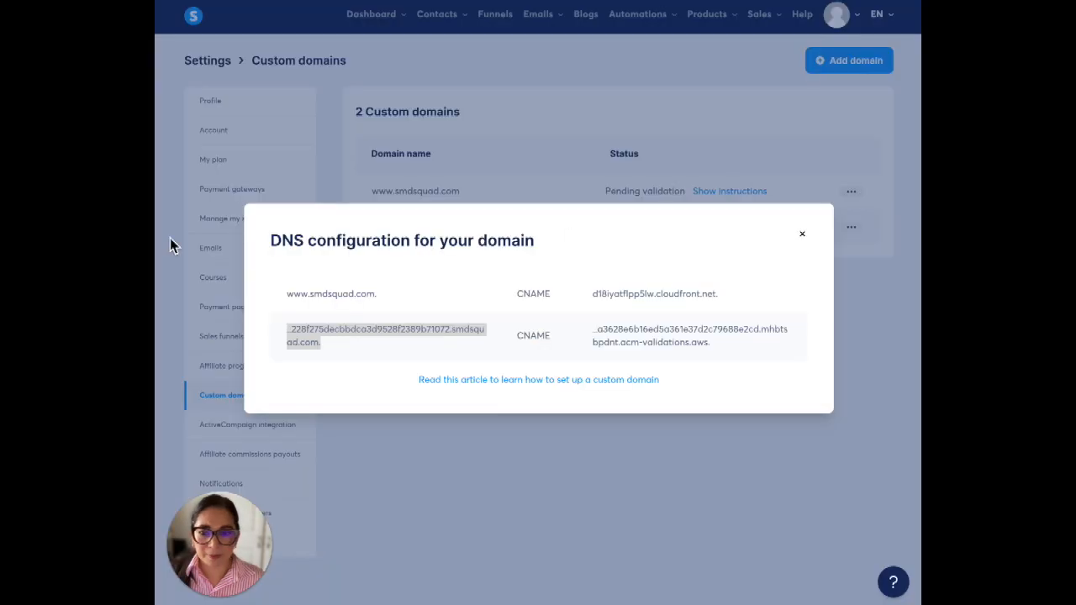
click(802, 232)
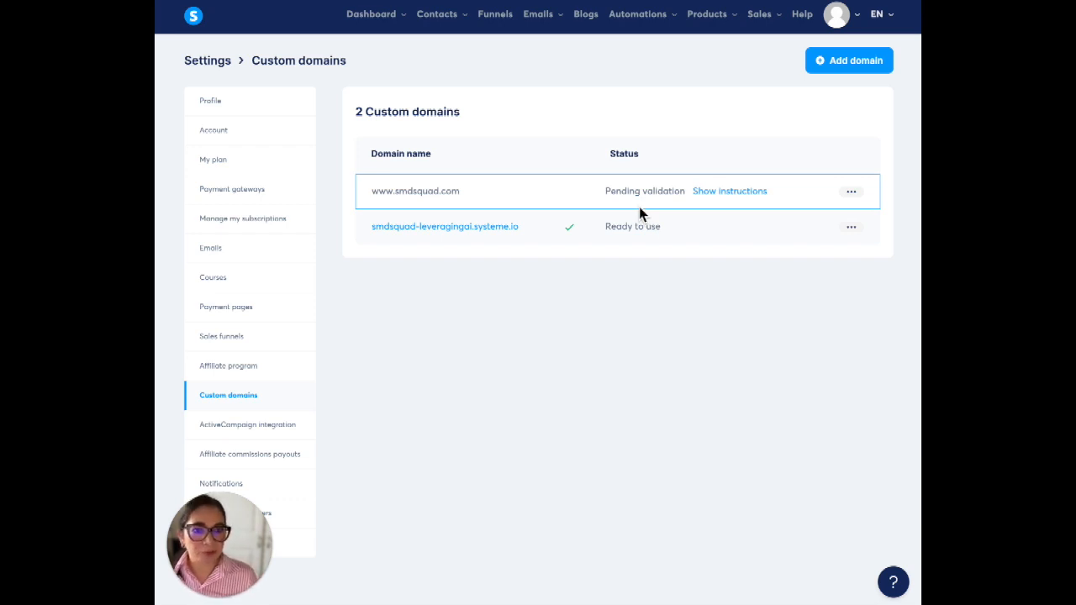
mouse_move(176, 254)
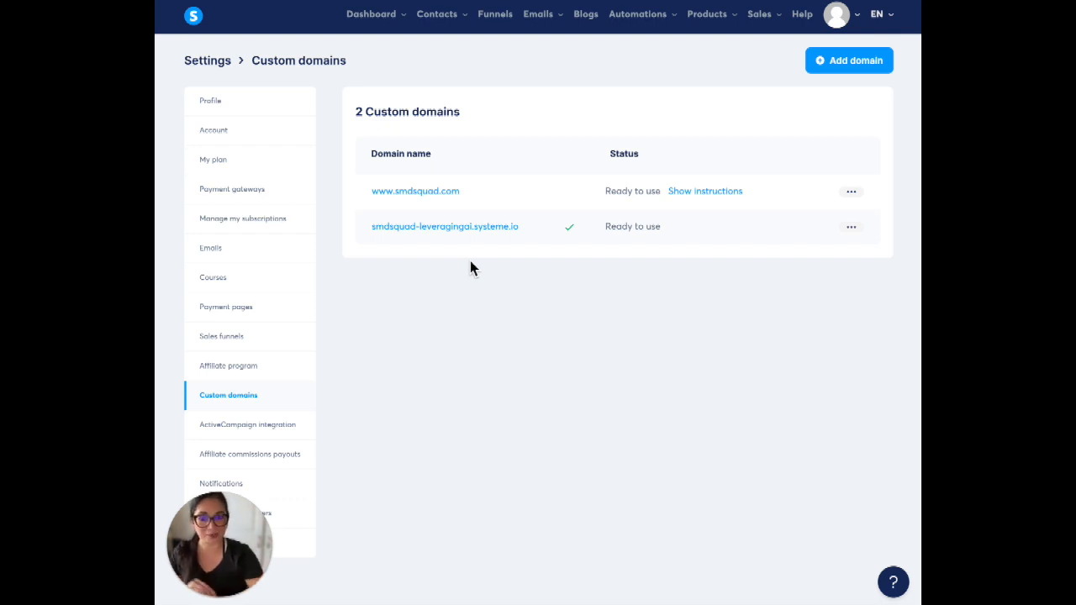
mouse_move(450, 255)
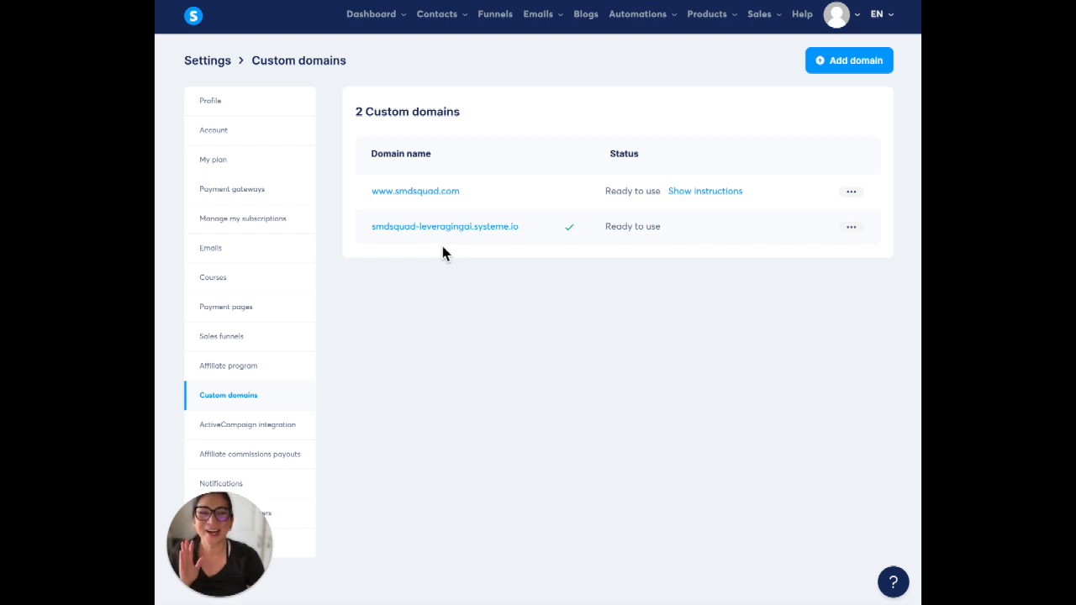
mouse_move(432, 245)
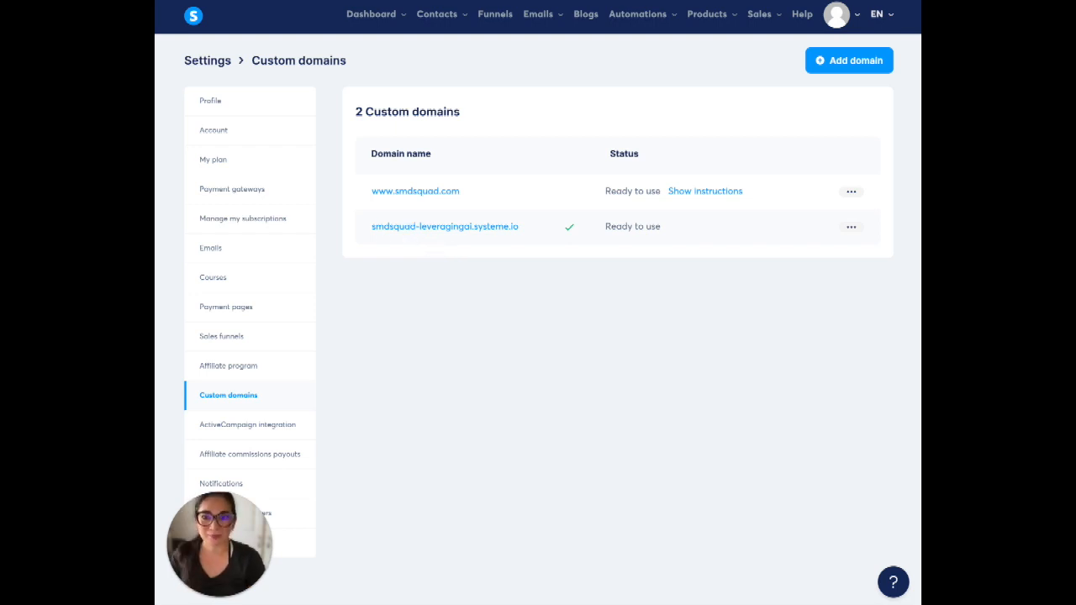
mouse_move(515, 55)
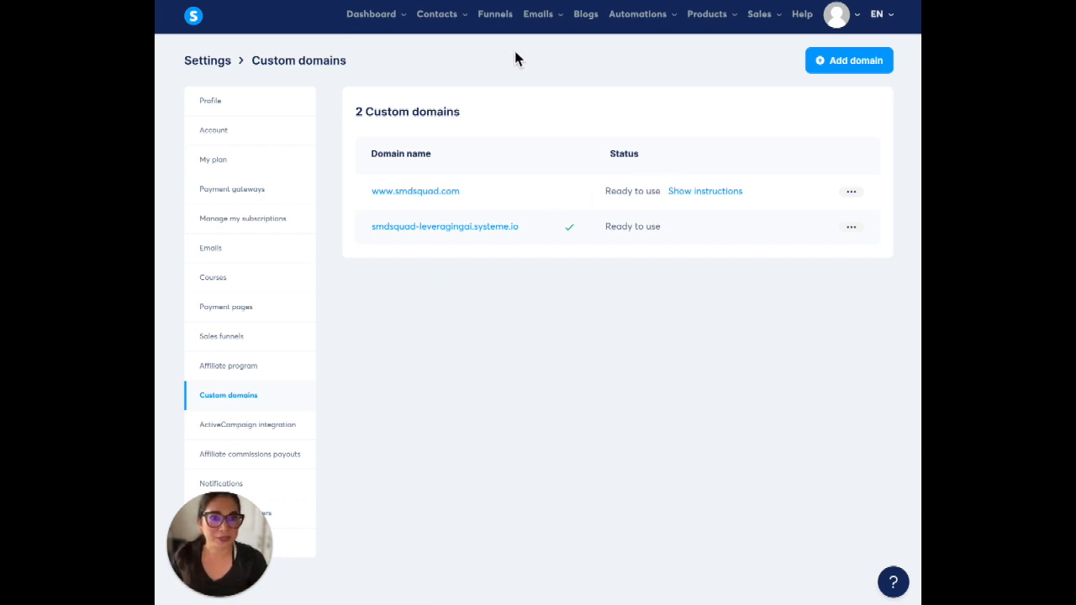
mouse_move(498, 27)
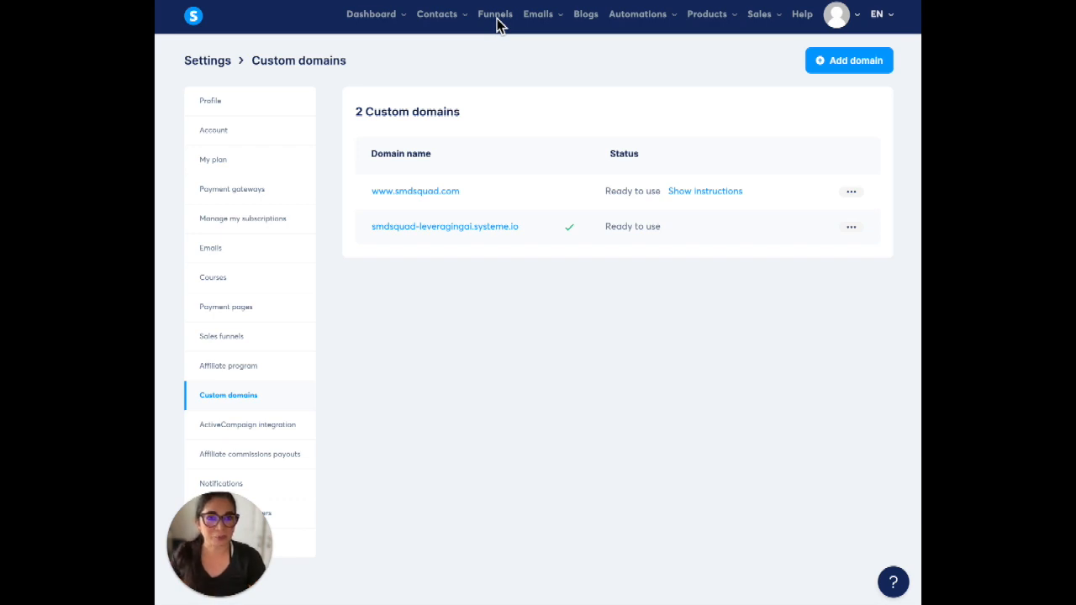
click(495, 13)
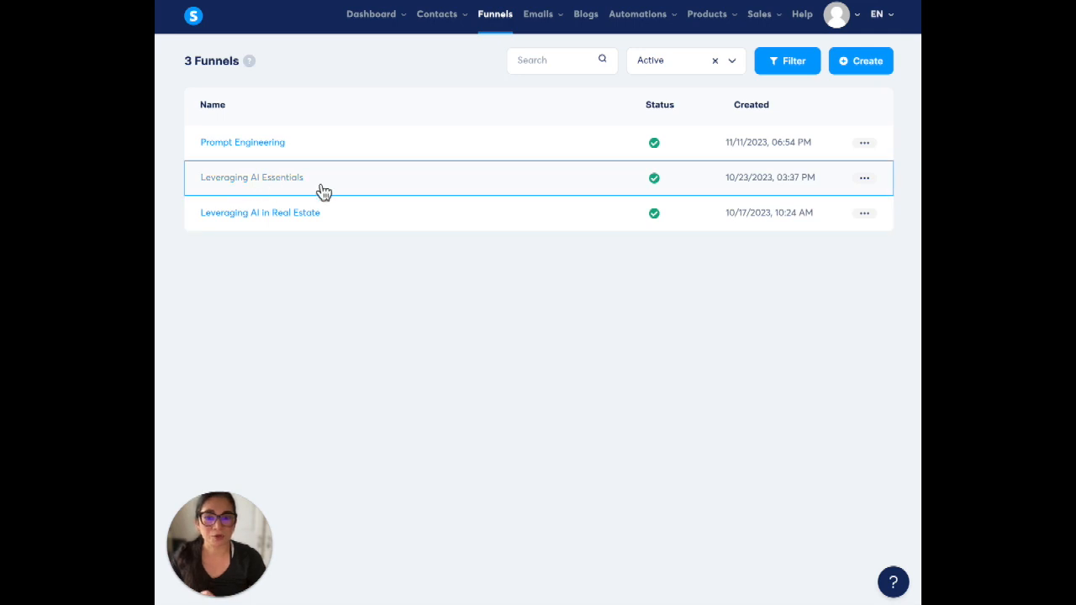
click(865, 177)
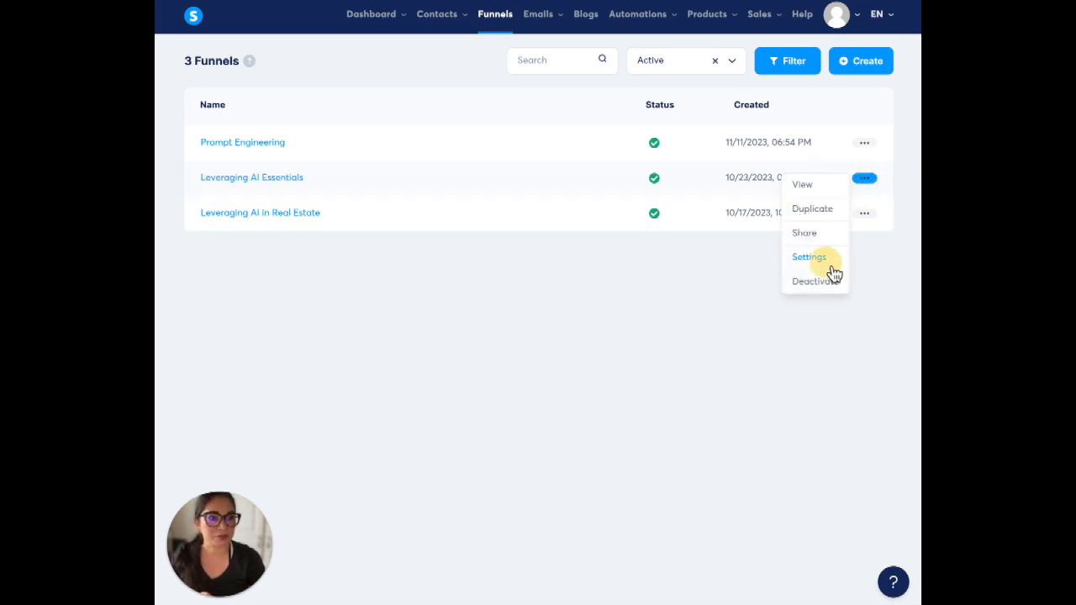
click(809, 256)
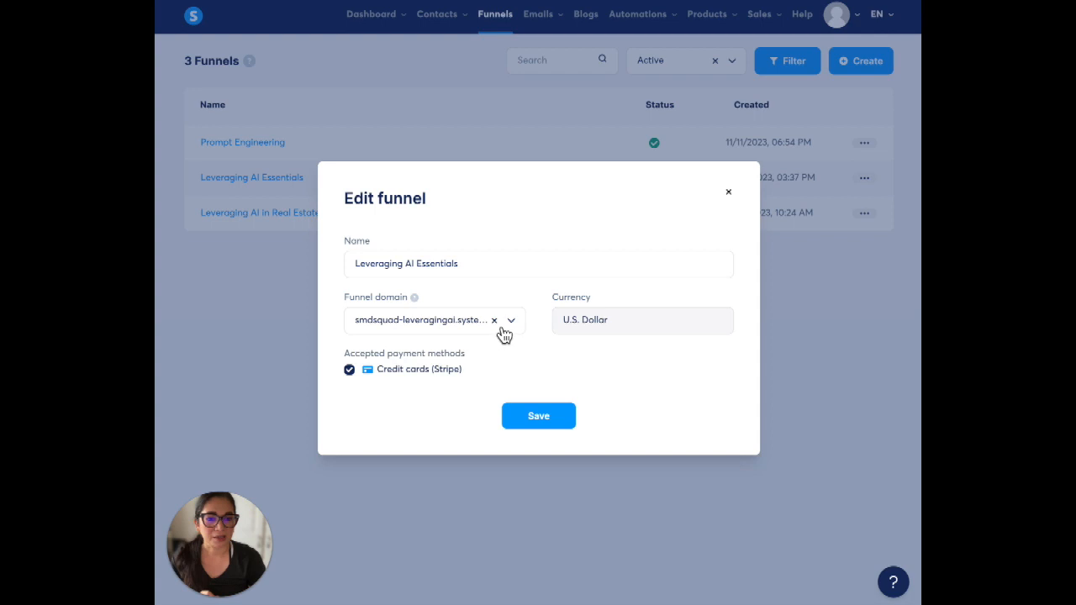
click(510, 320)
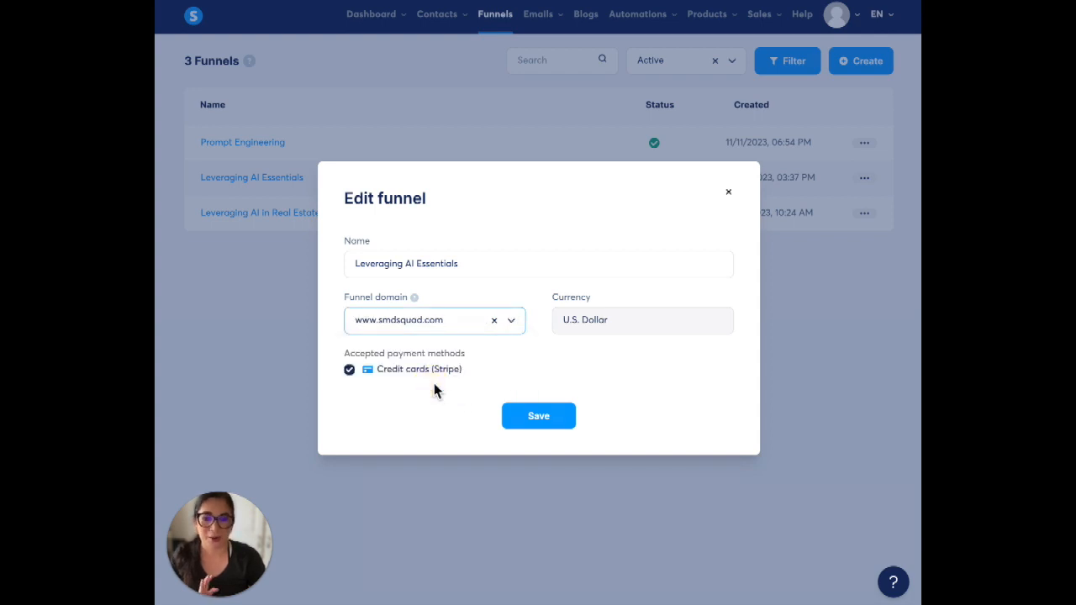
click(538, 416)
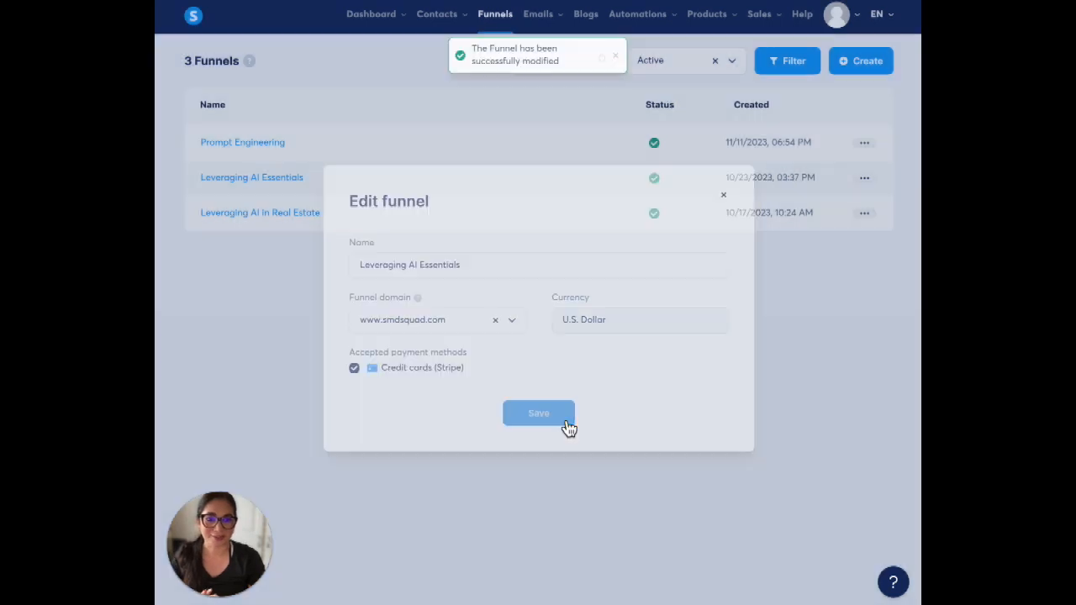
click(538, 413)
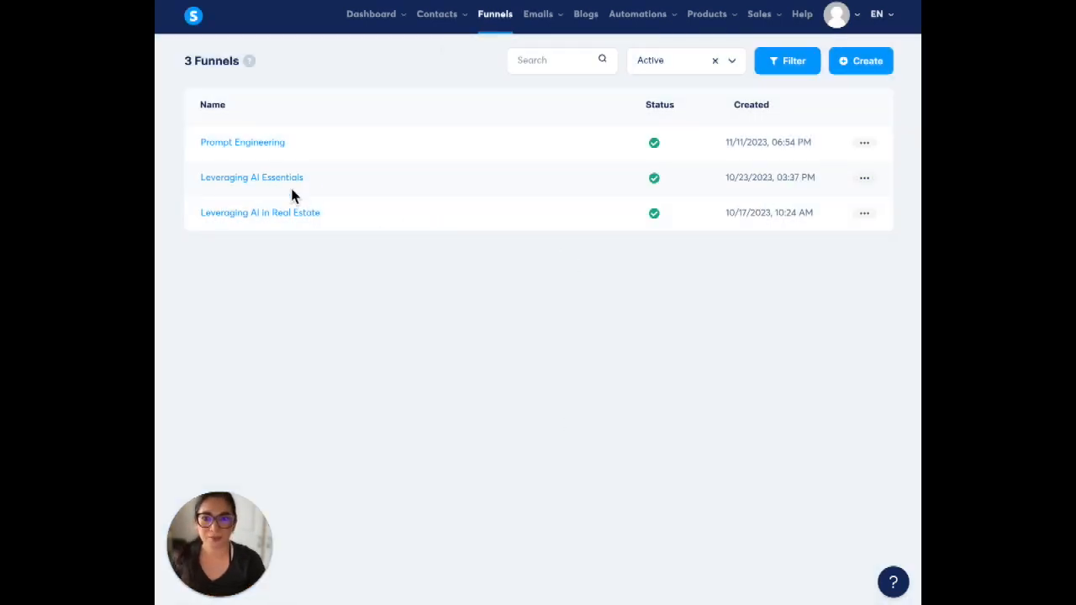
mouse_move(873, 191)
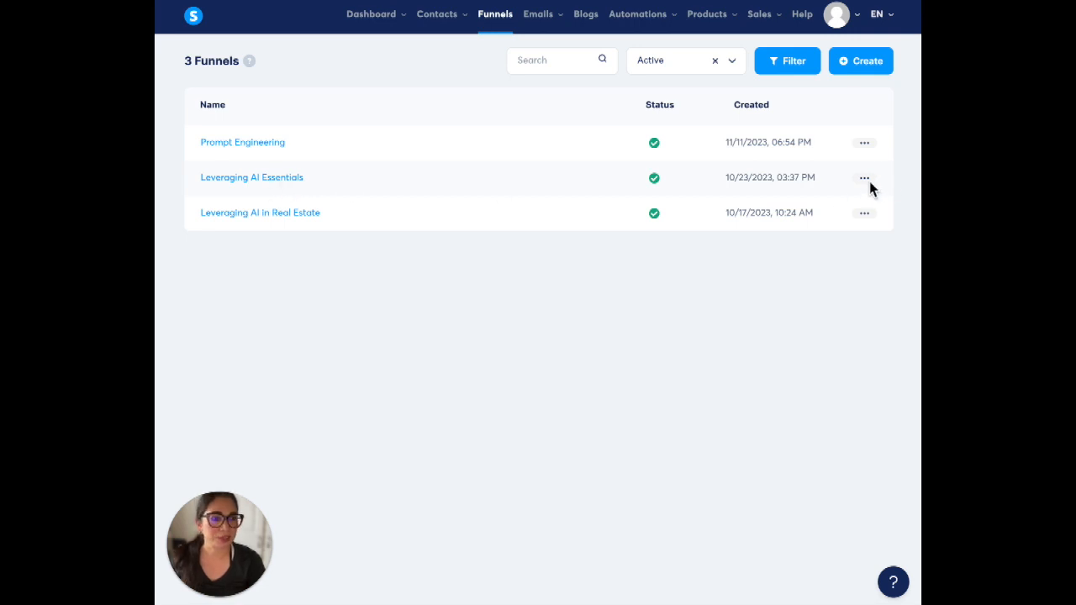
click(251, 177)
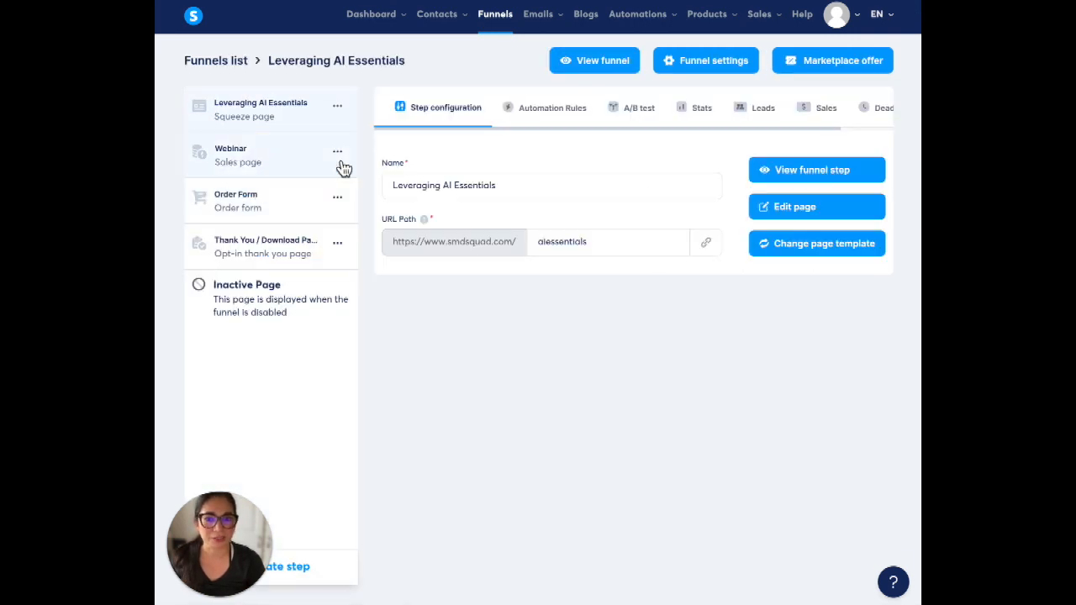
mouse_move(447, 259)
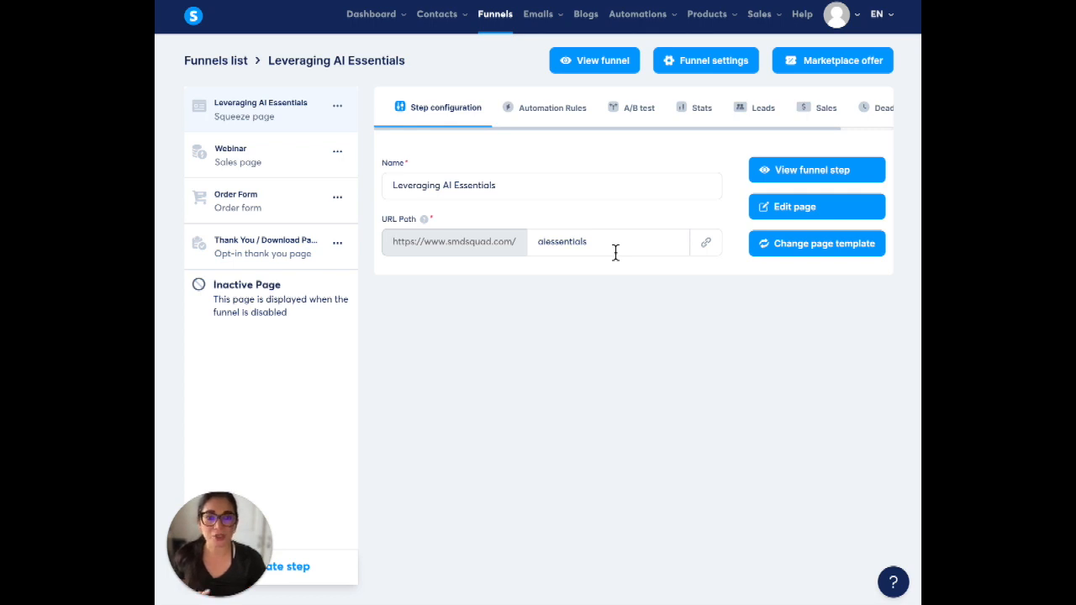
double_click(561, 241)
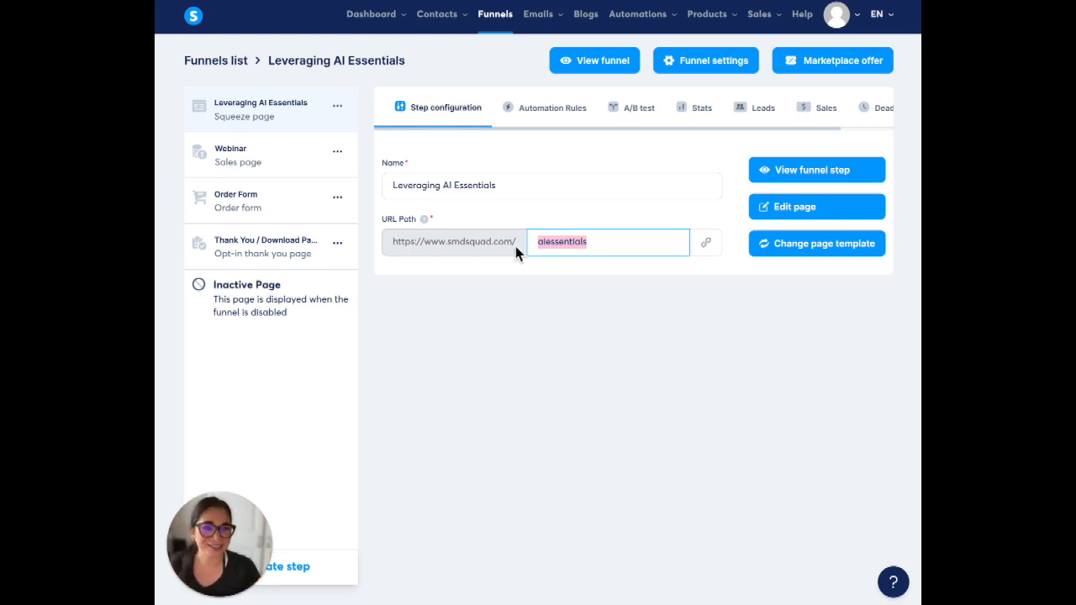
mouse_move(813, 207)
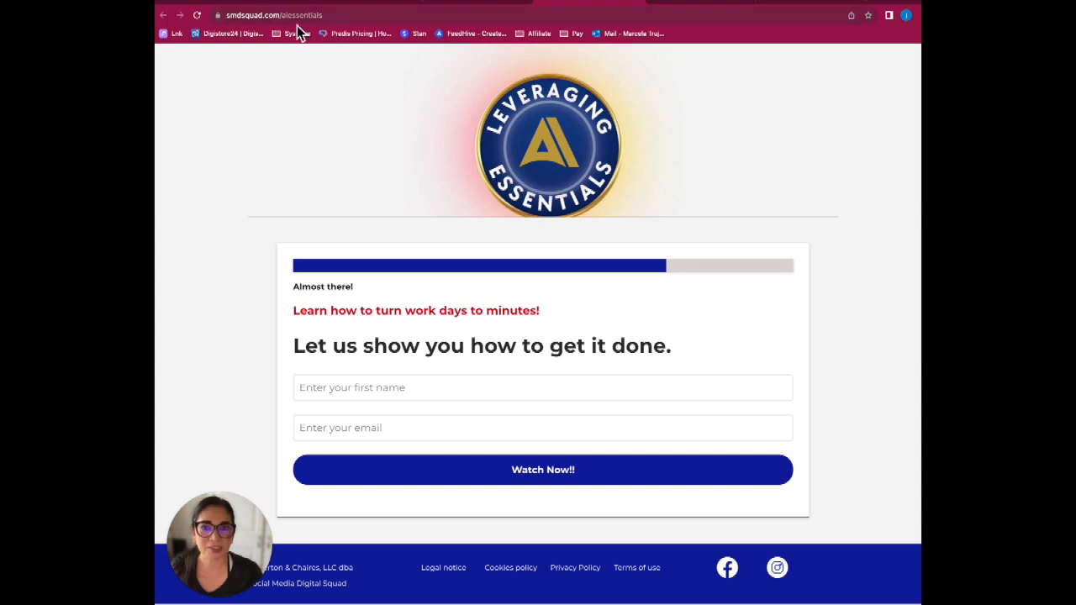
mouse_move(390, 43)
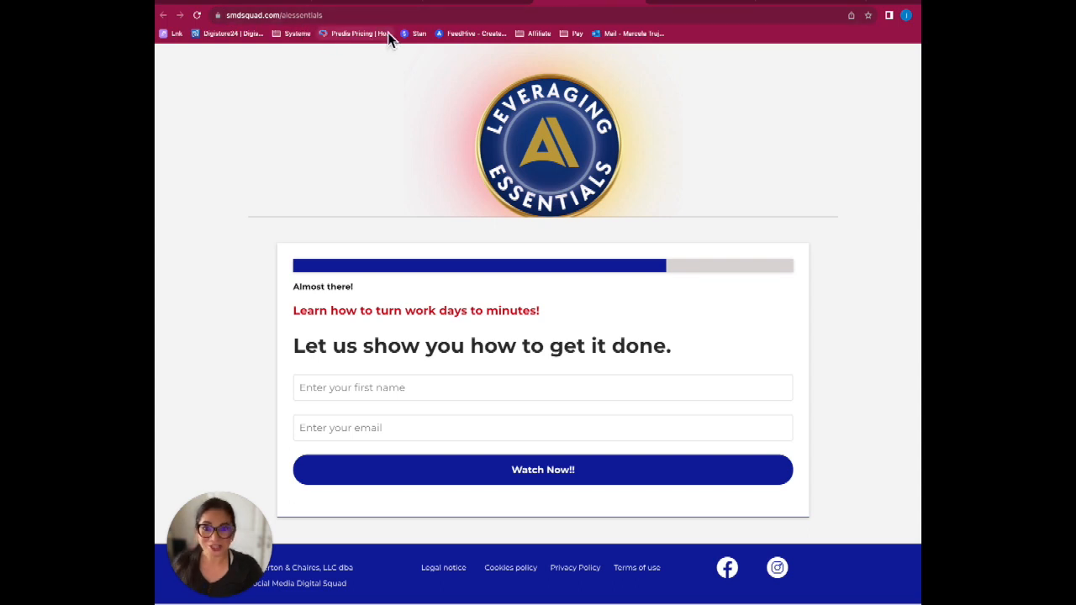
mouse_move(389, 35)
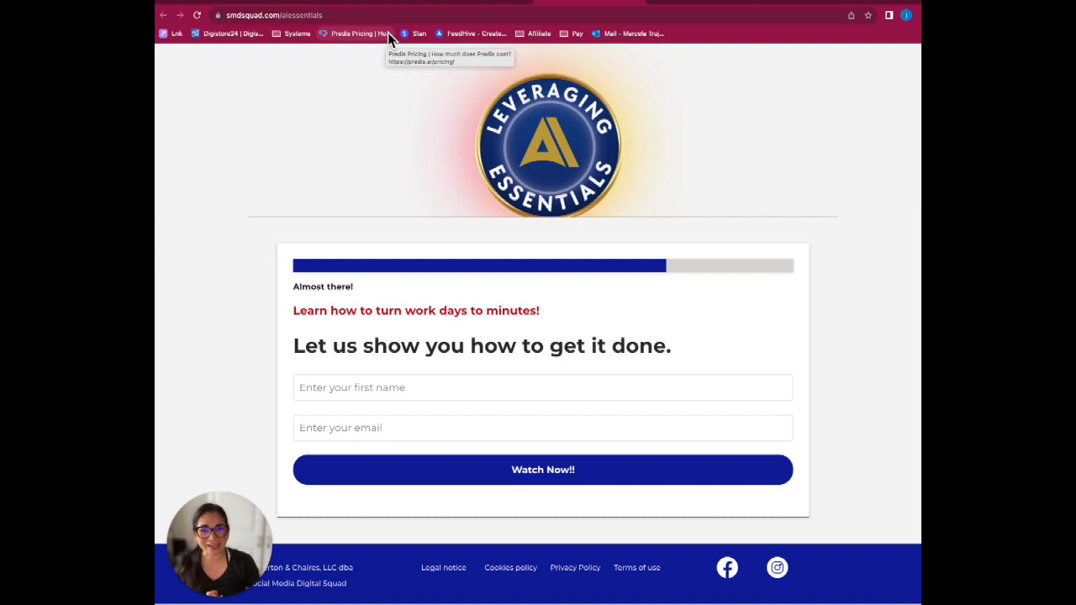